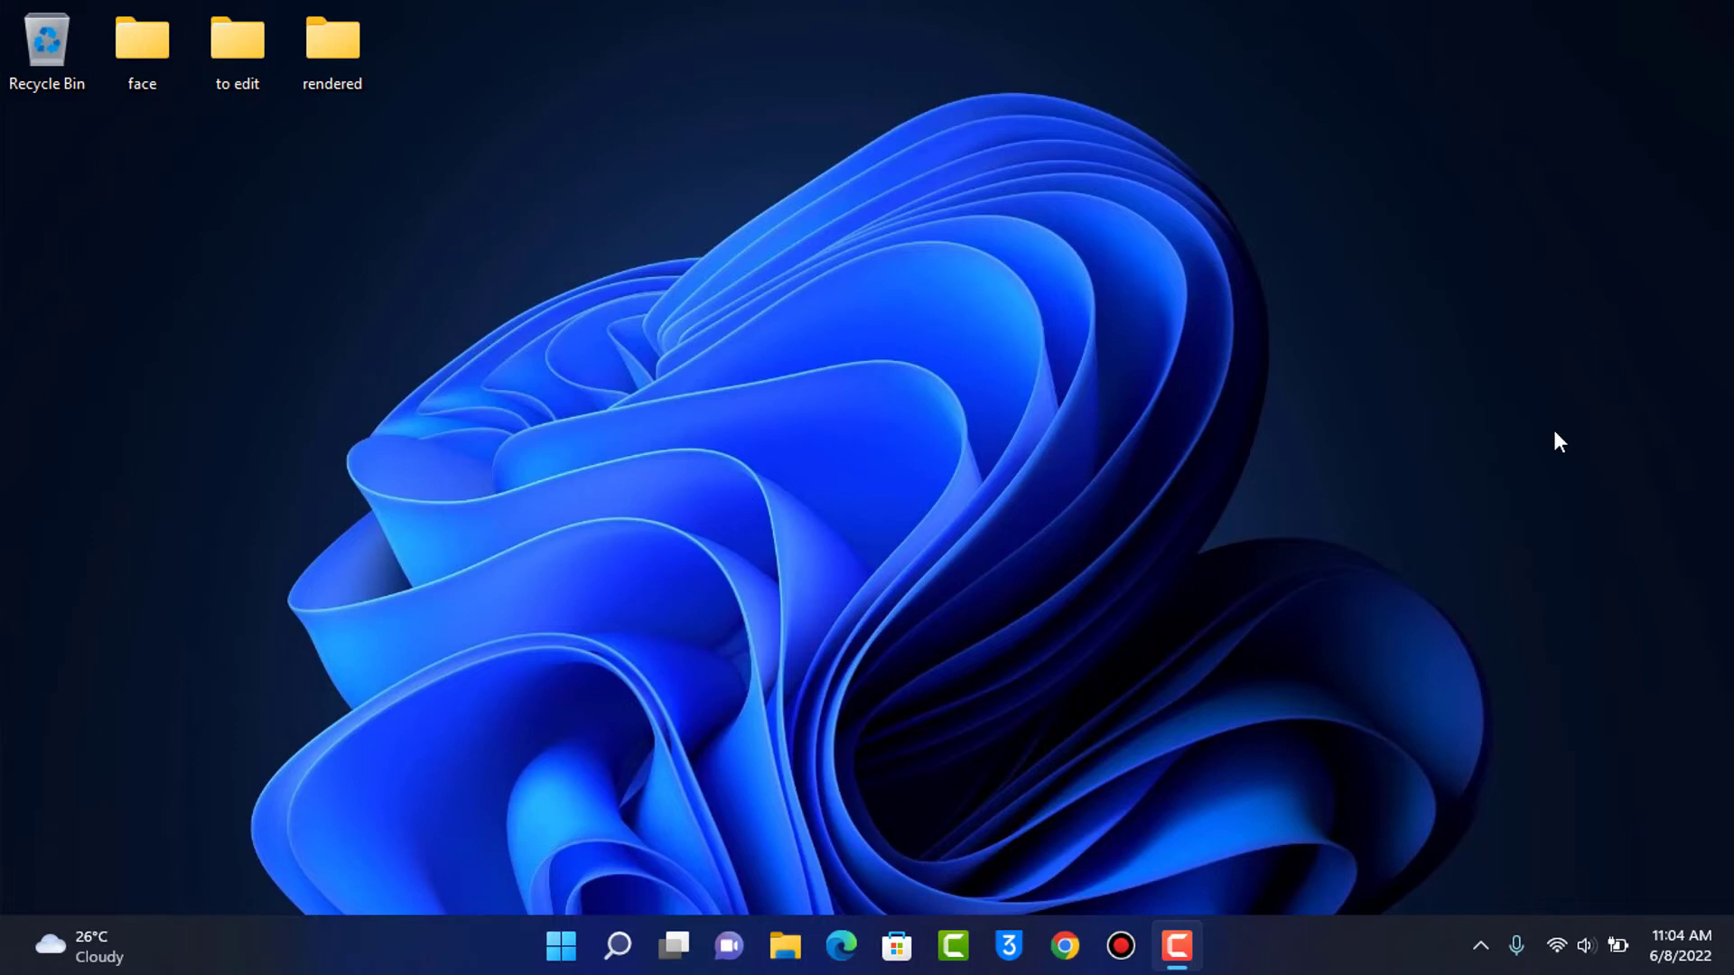
mouse_move(1548, 494)
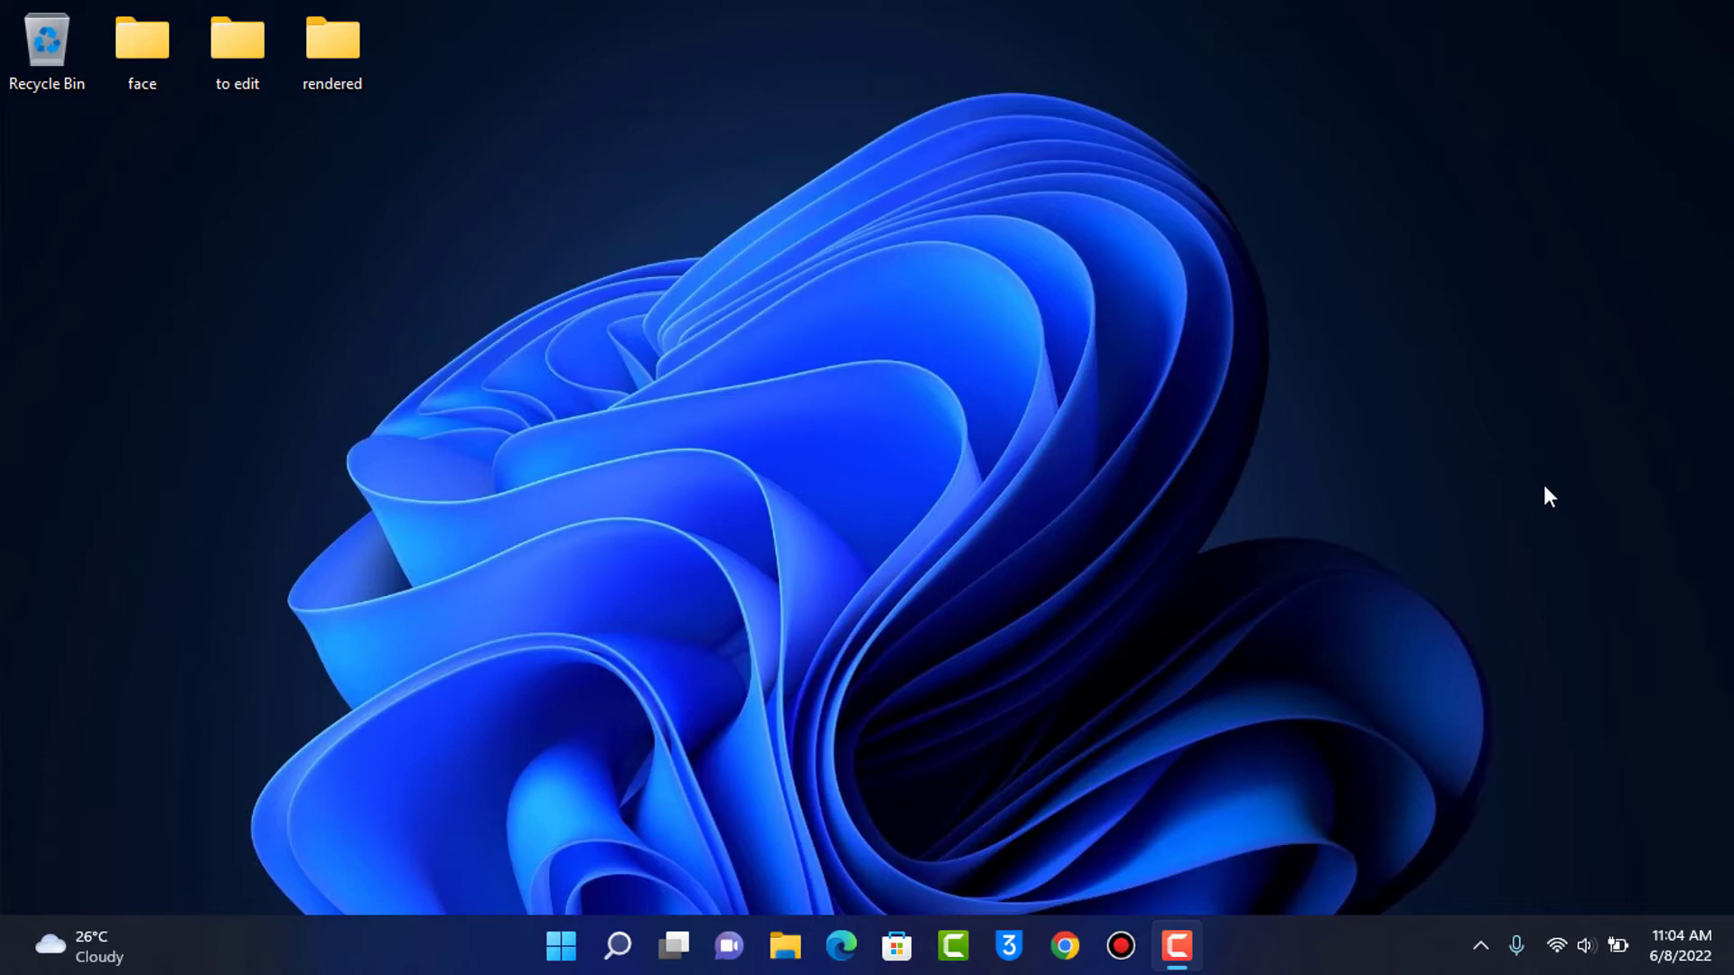
mouse_move(1064, 948)
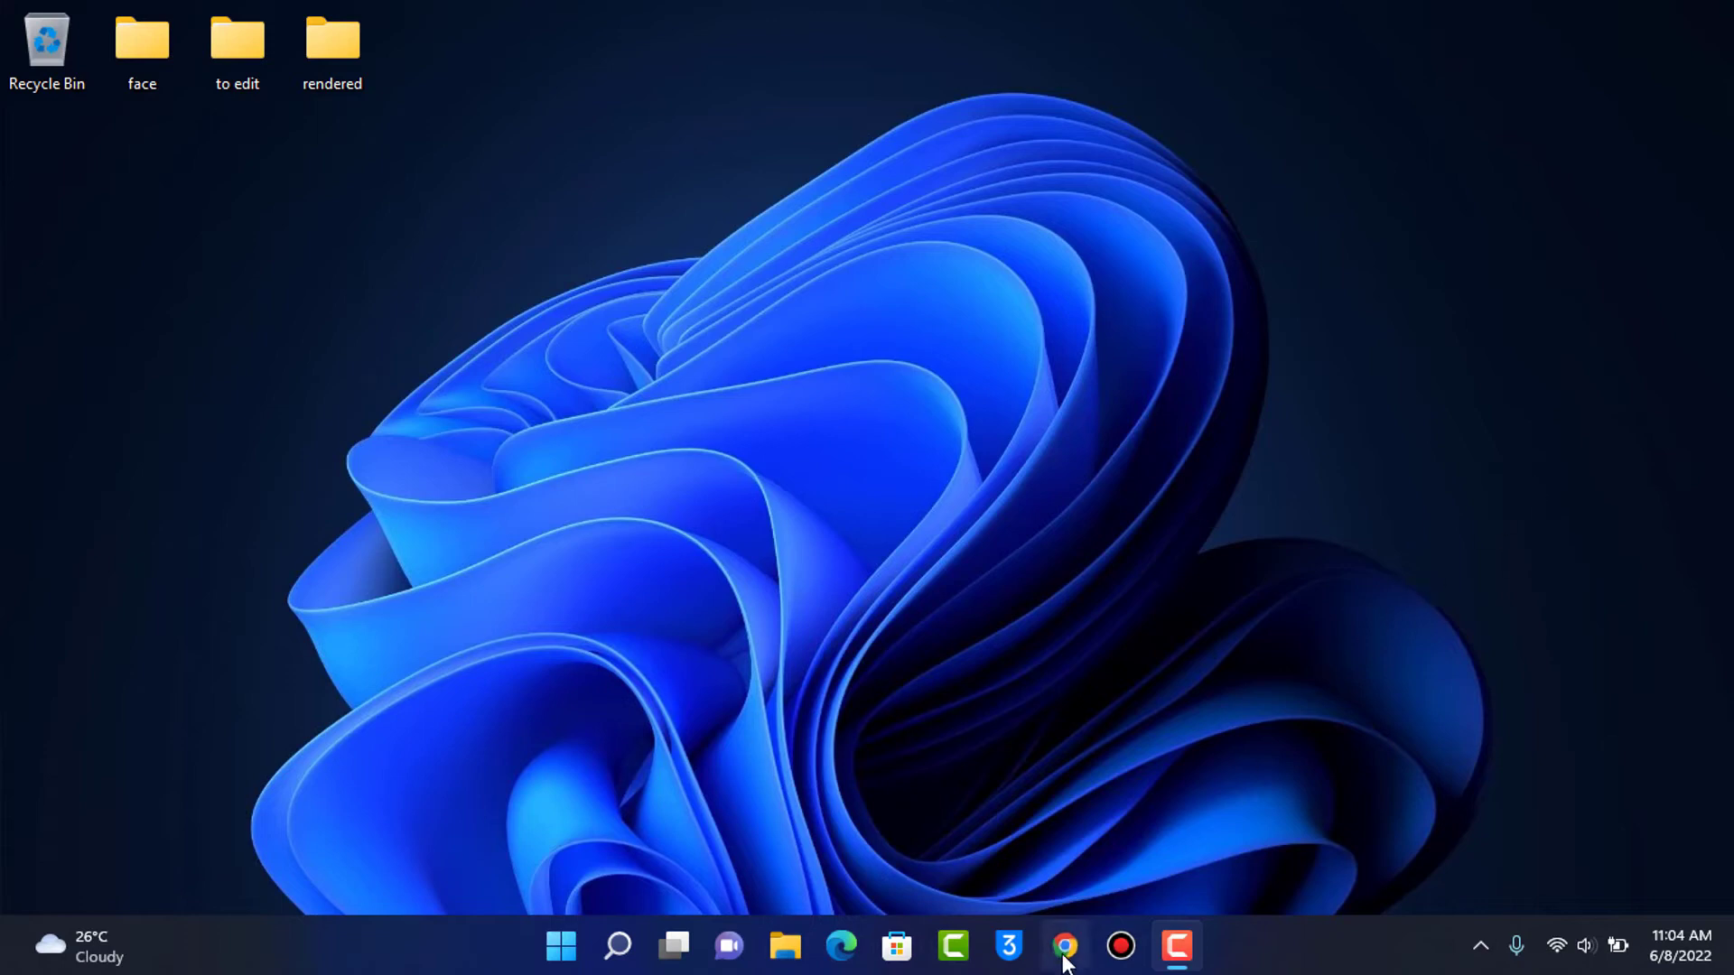
- Launch Chrome from the taskbar and go to chase.com
left_click(1064, 948)
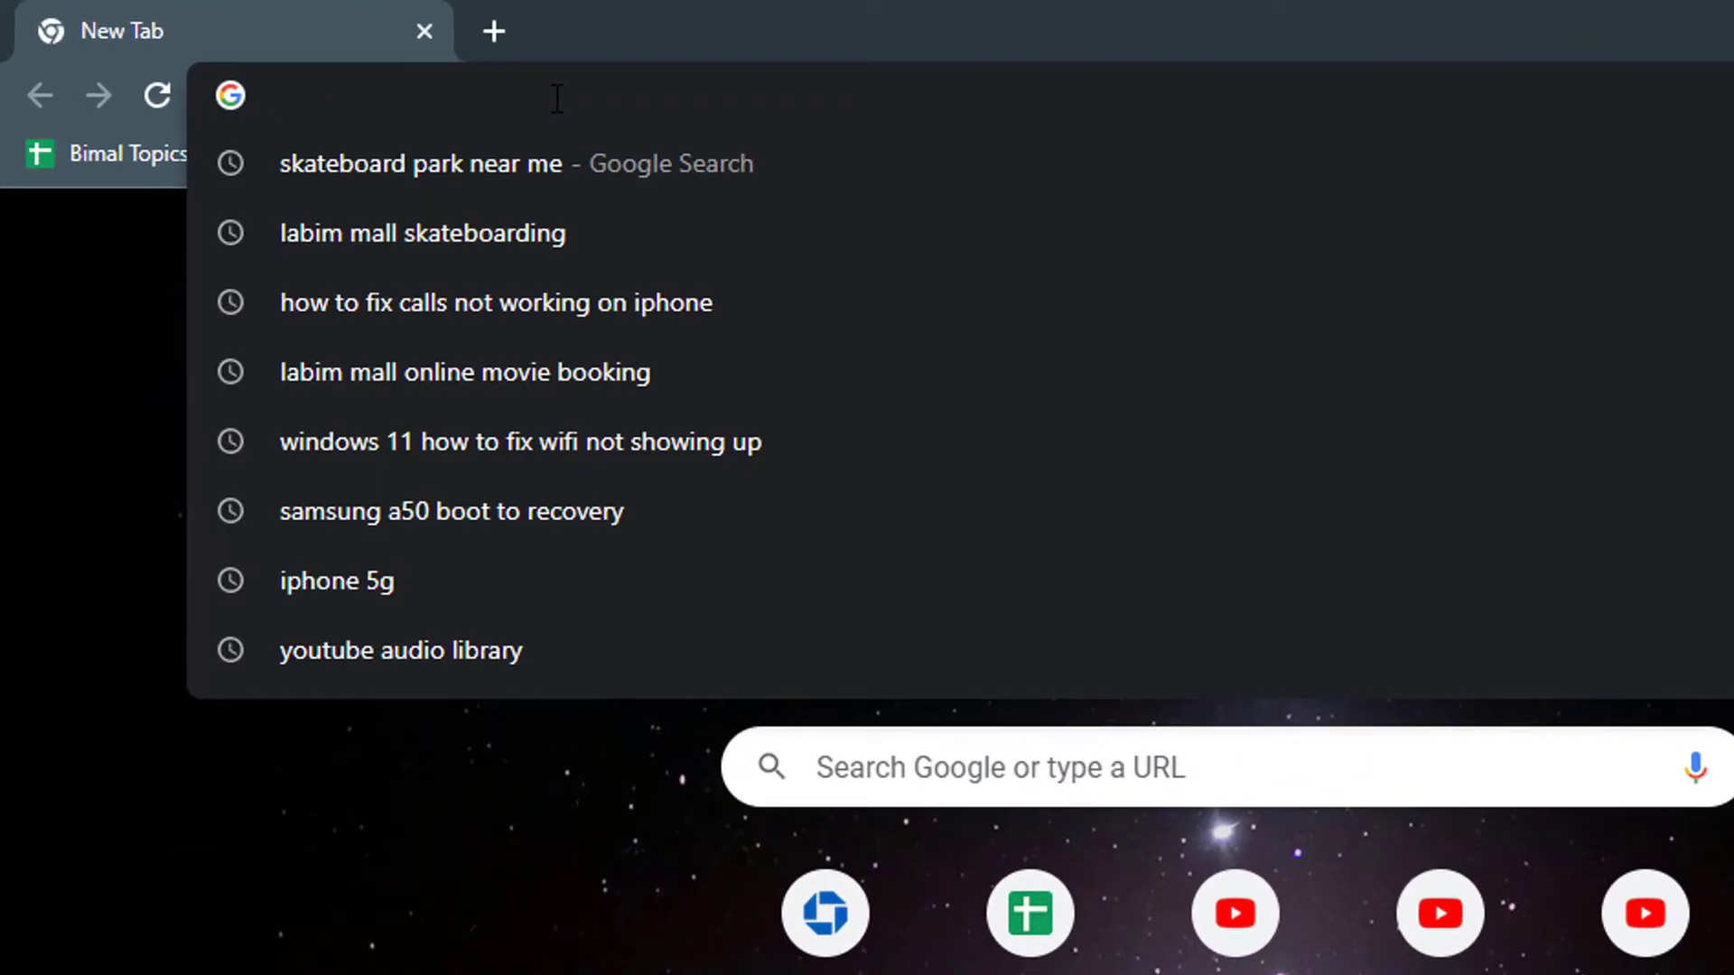
type("chase.com")
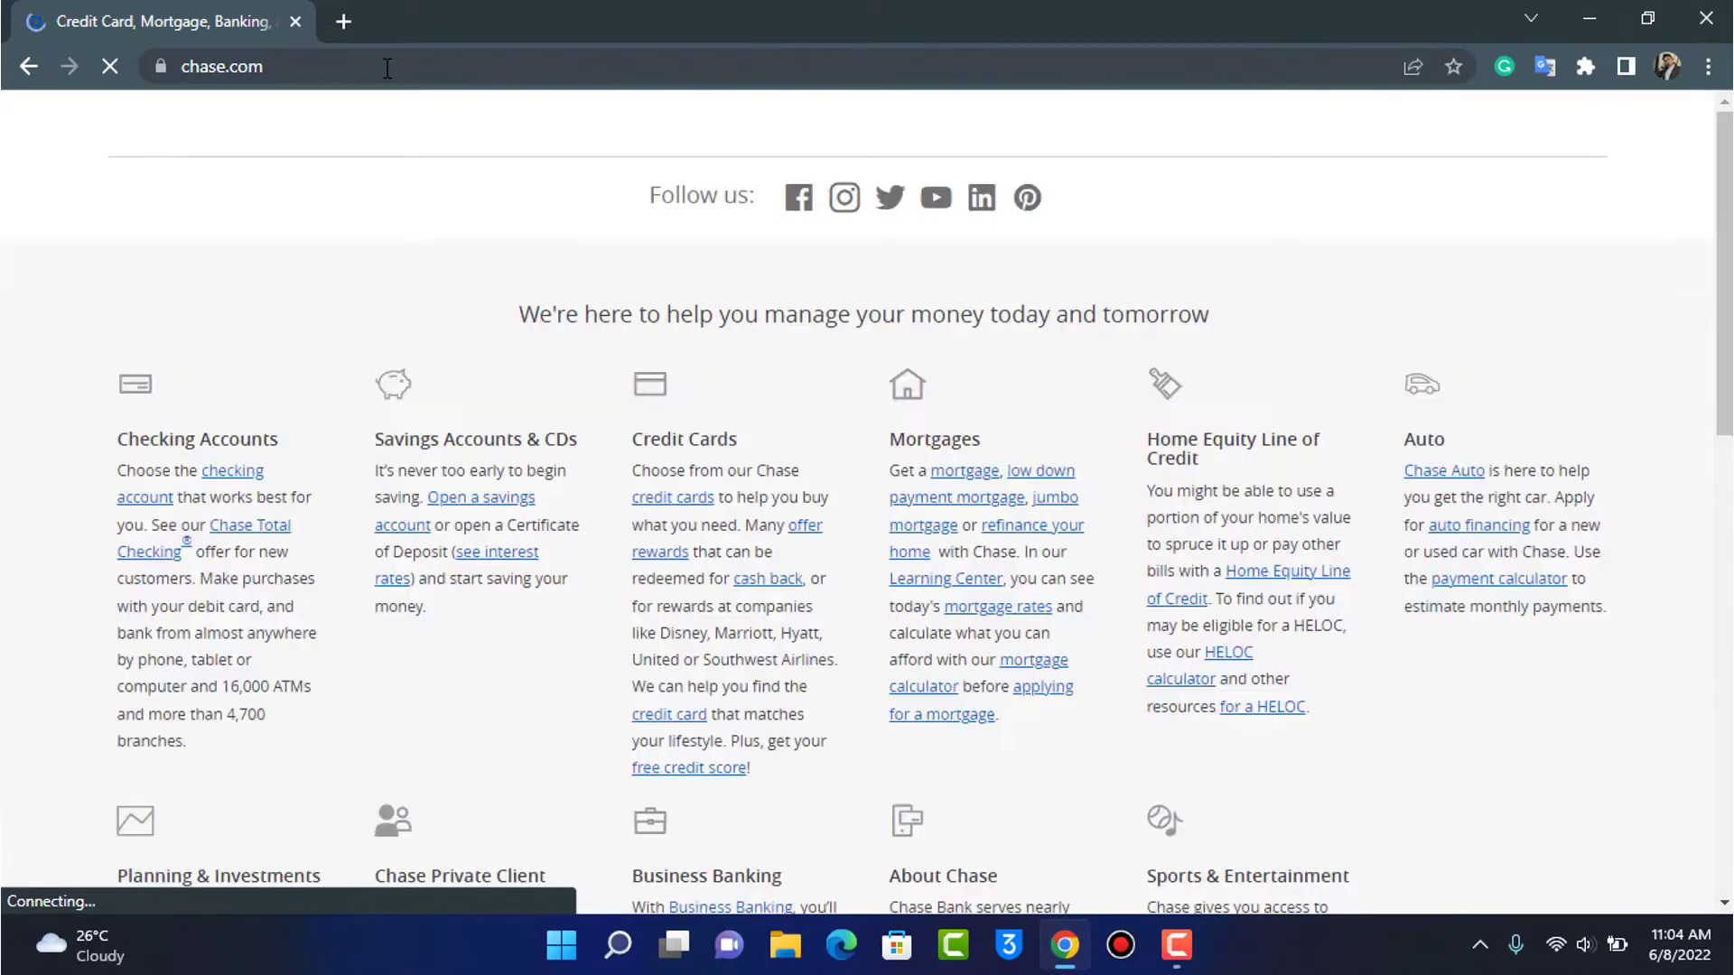
scroll("up", 3)
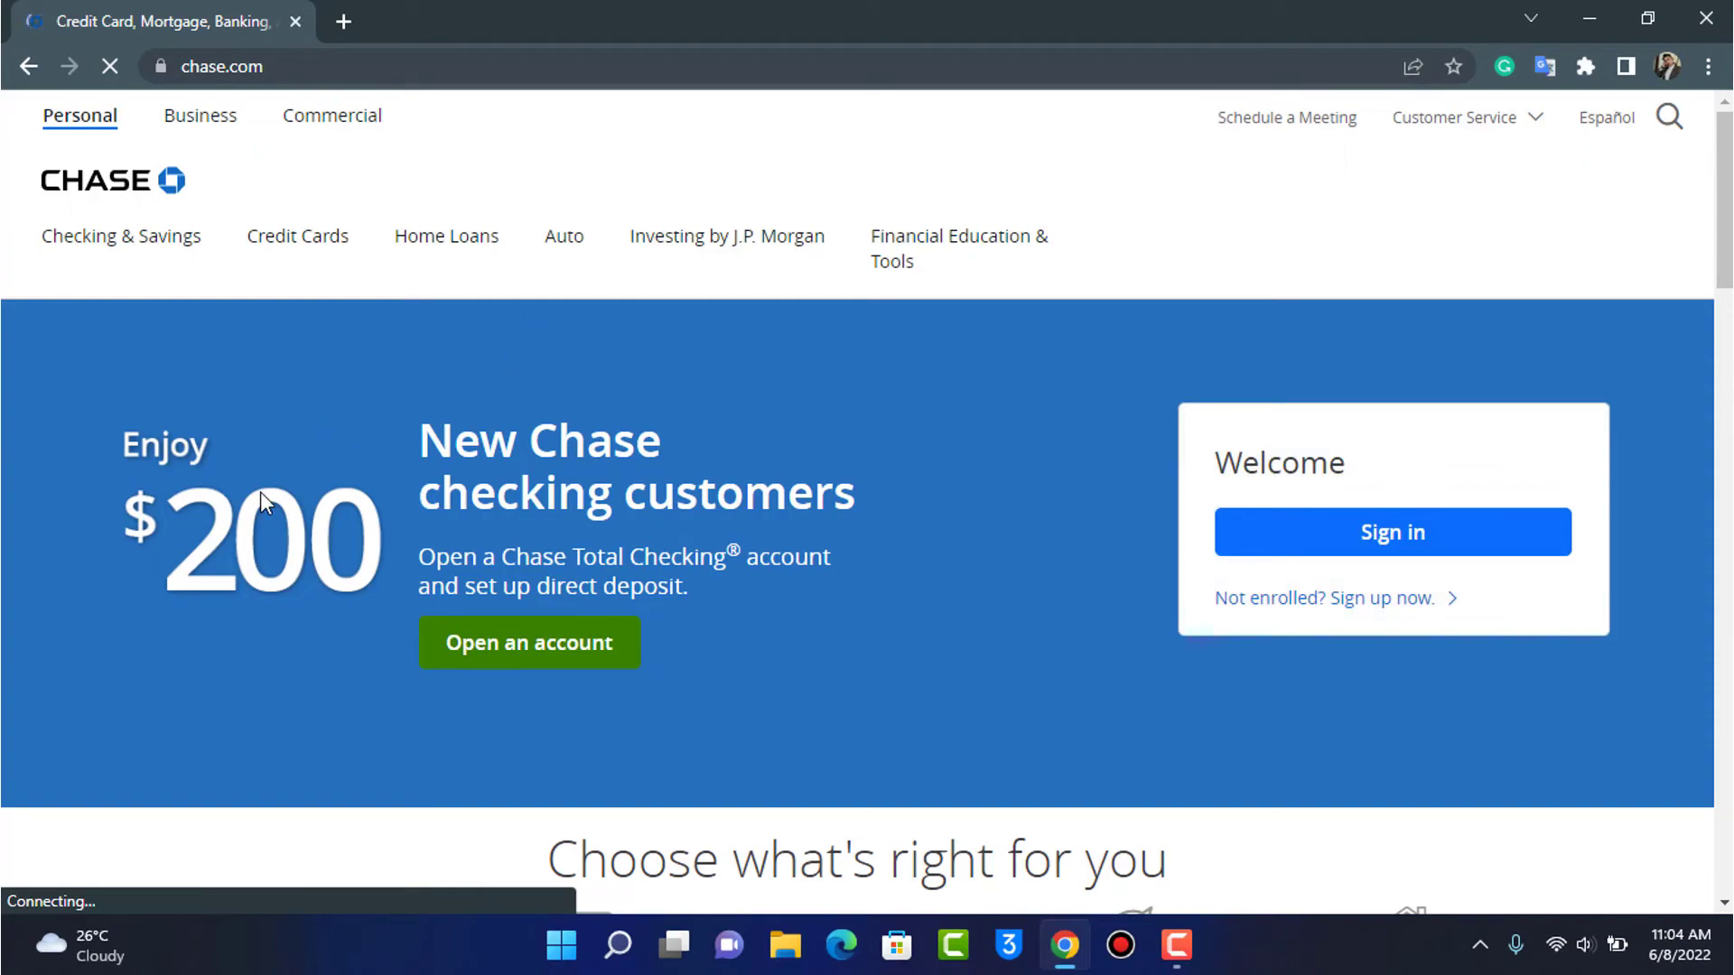
scroll("down", 3)
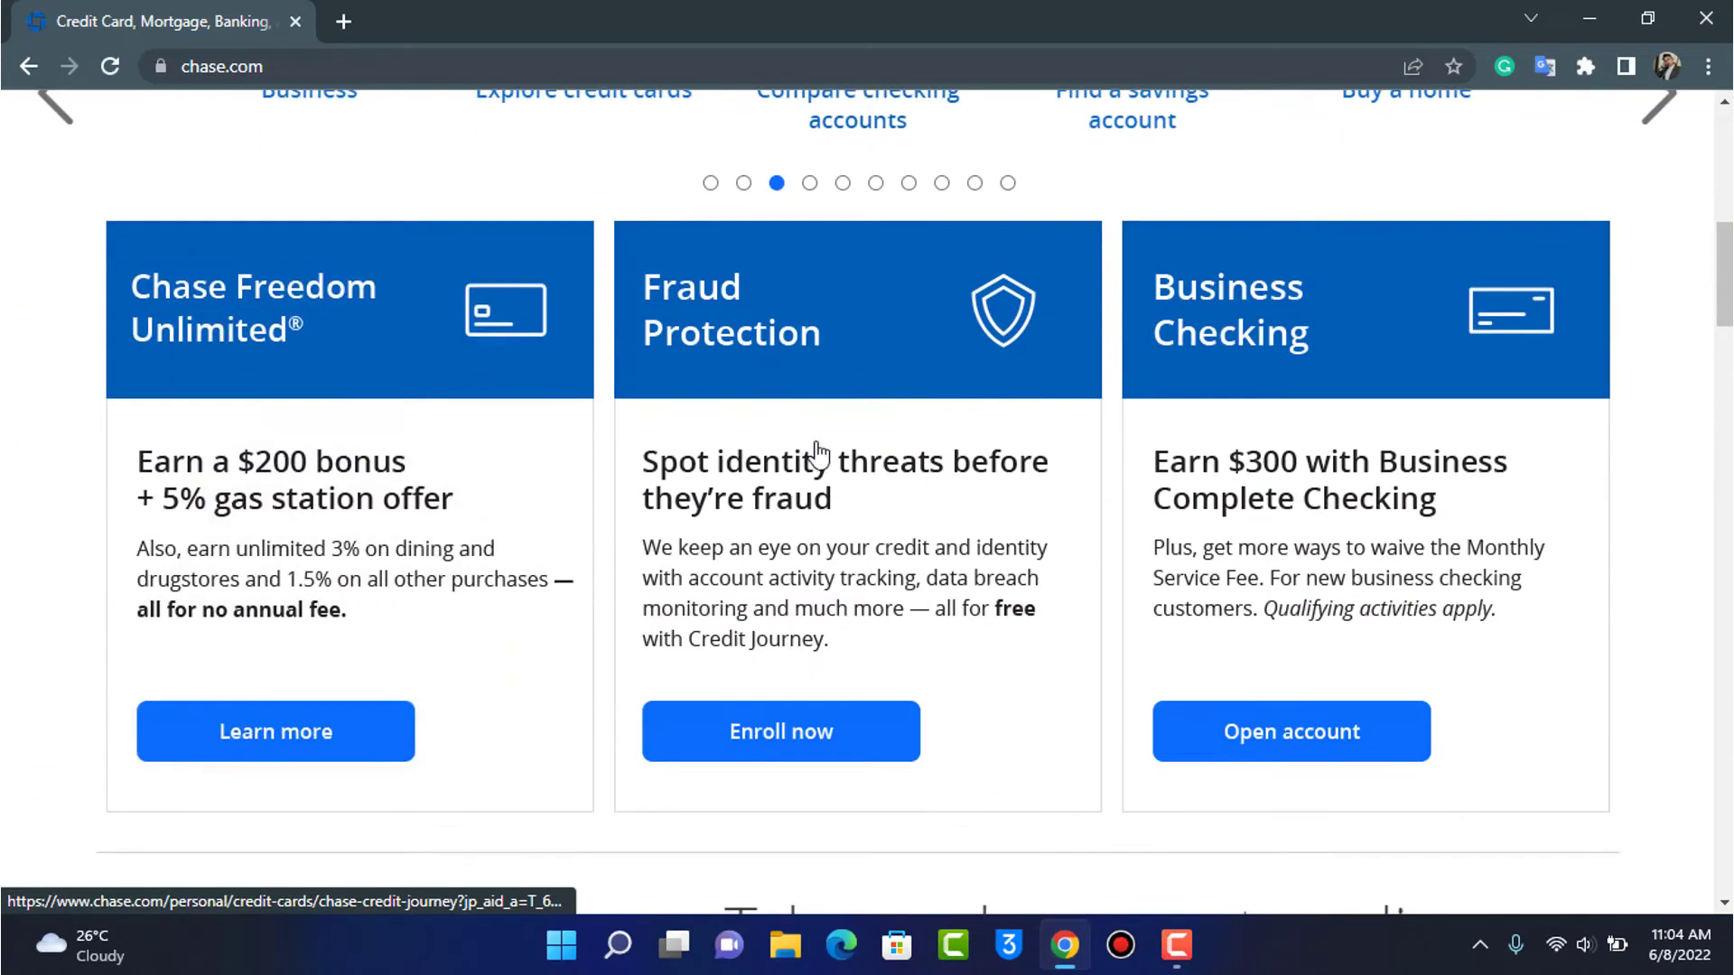
scroll("down", 3)
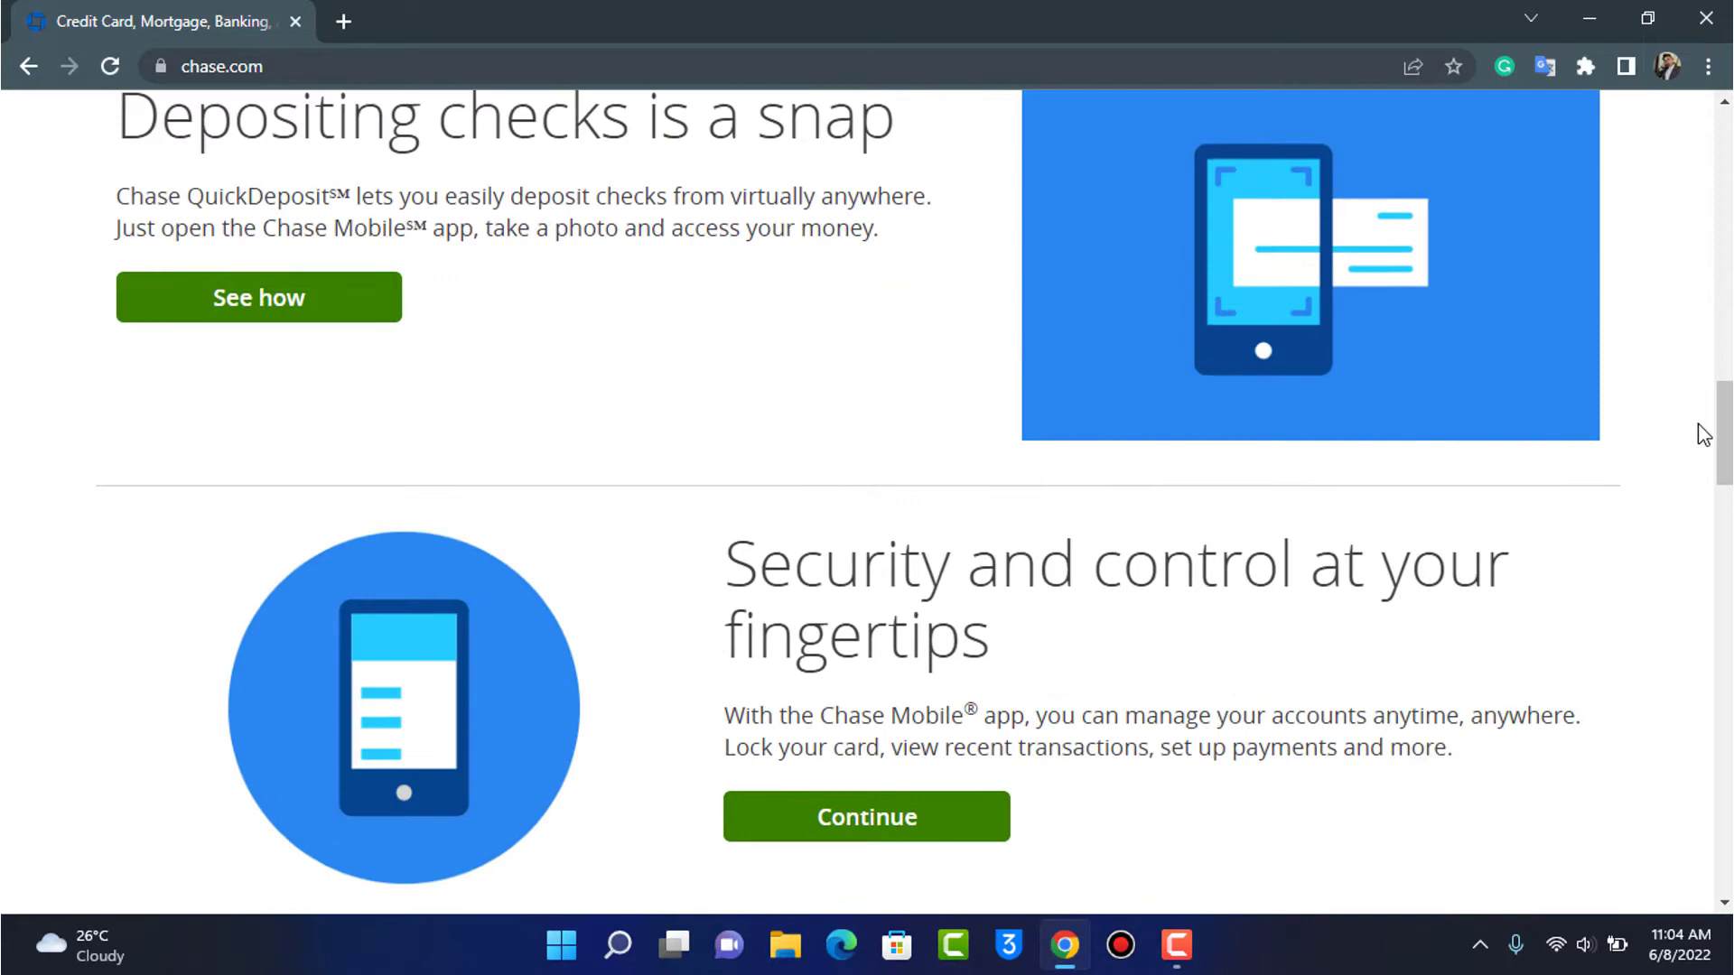
scroll("down", 3)
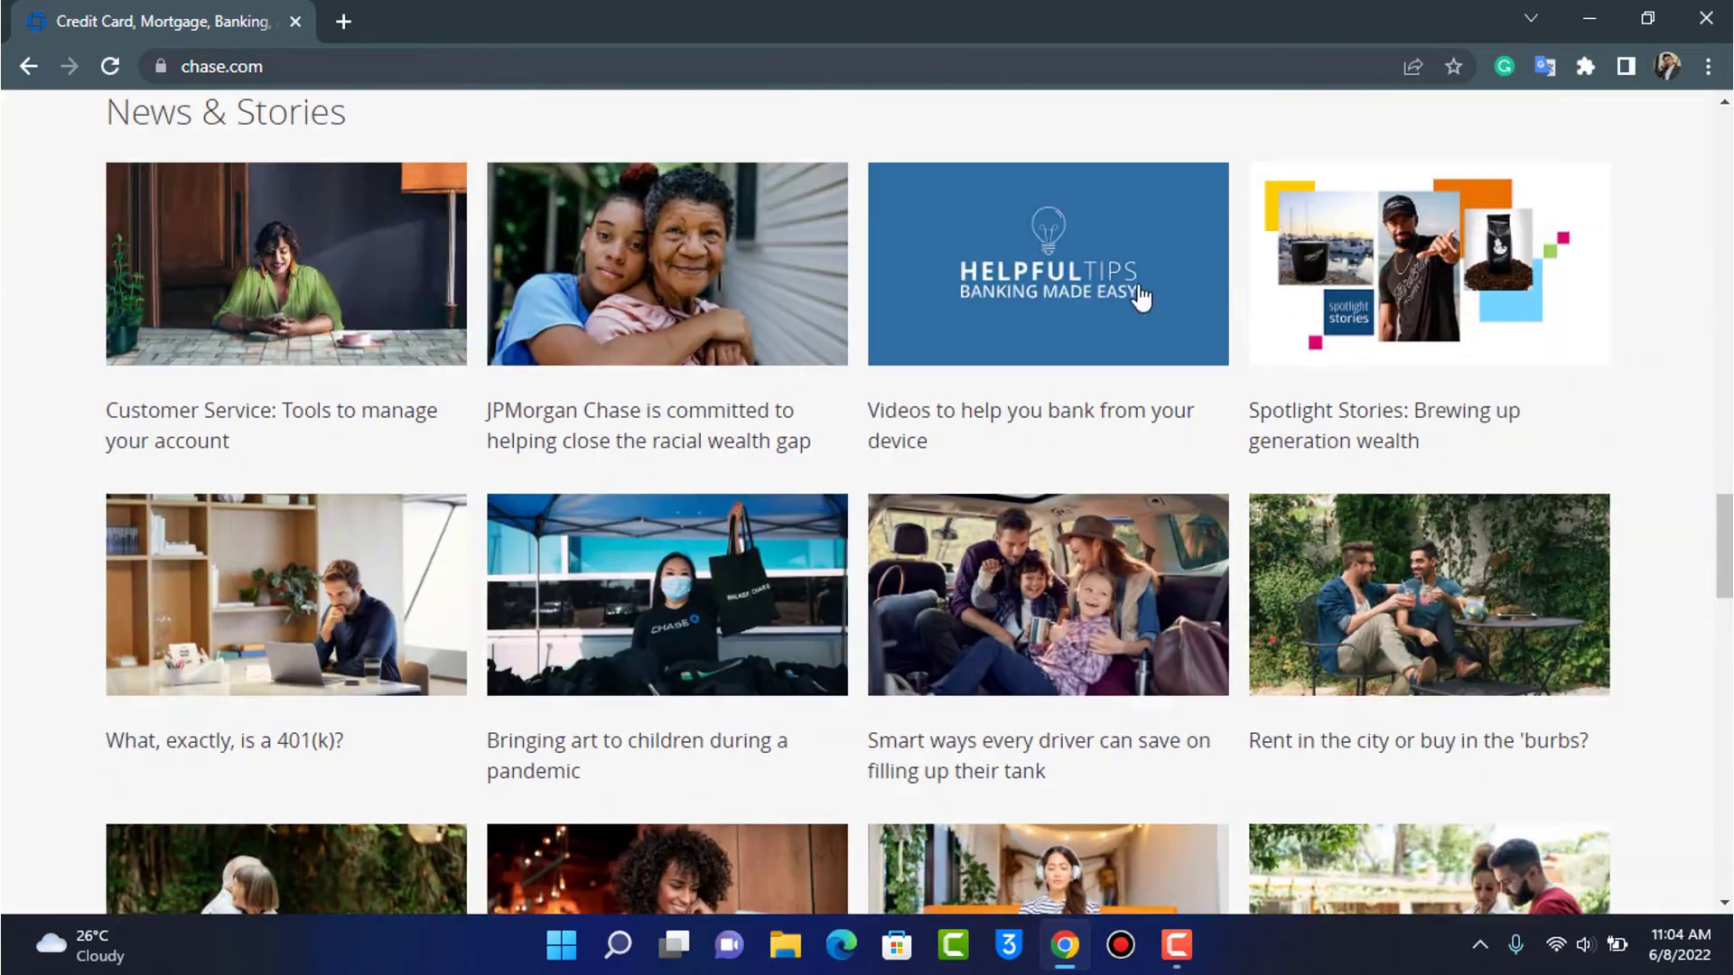
scroll("down", 3)
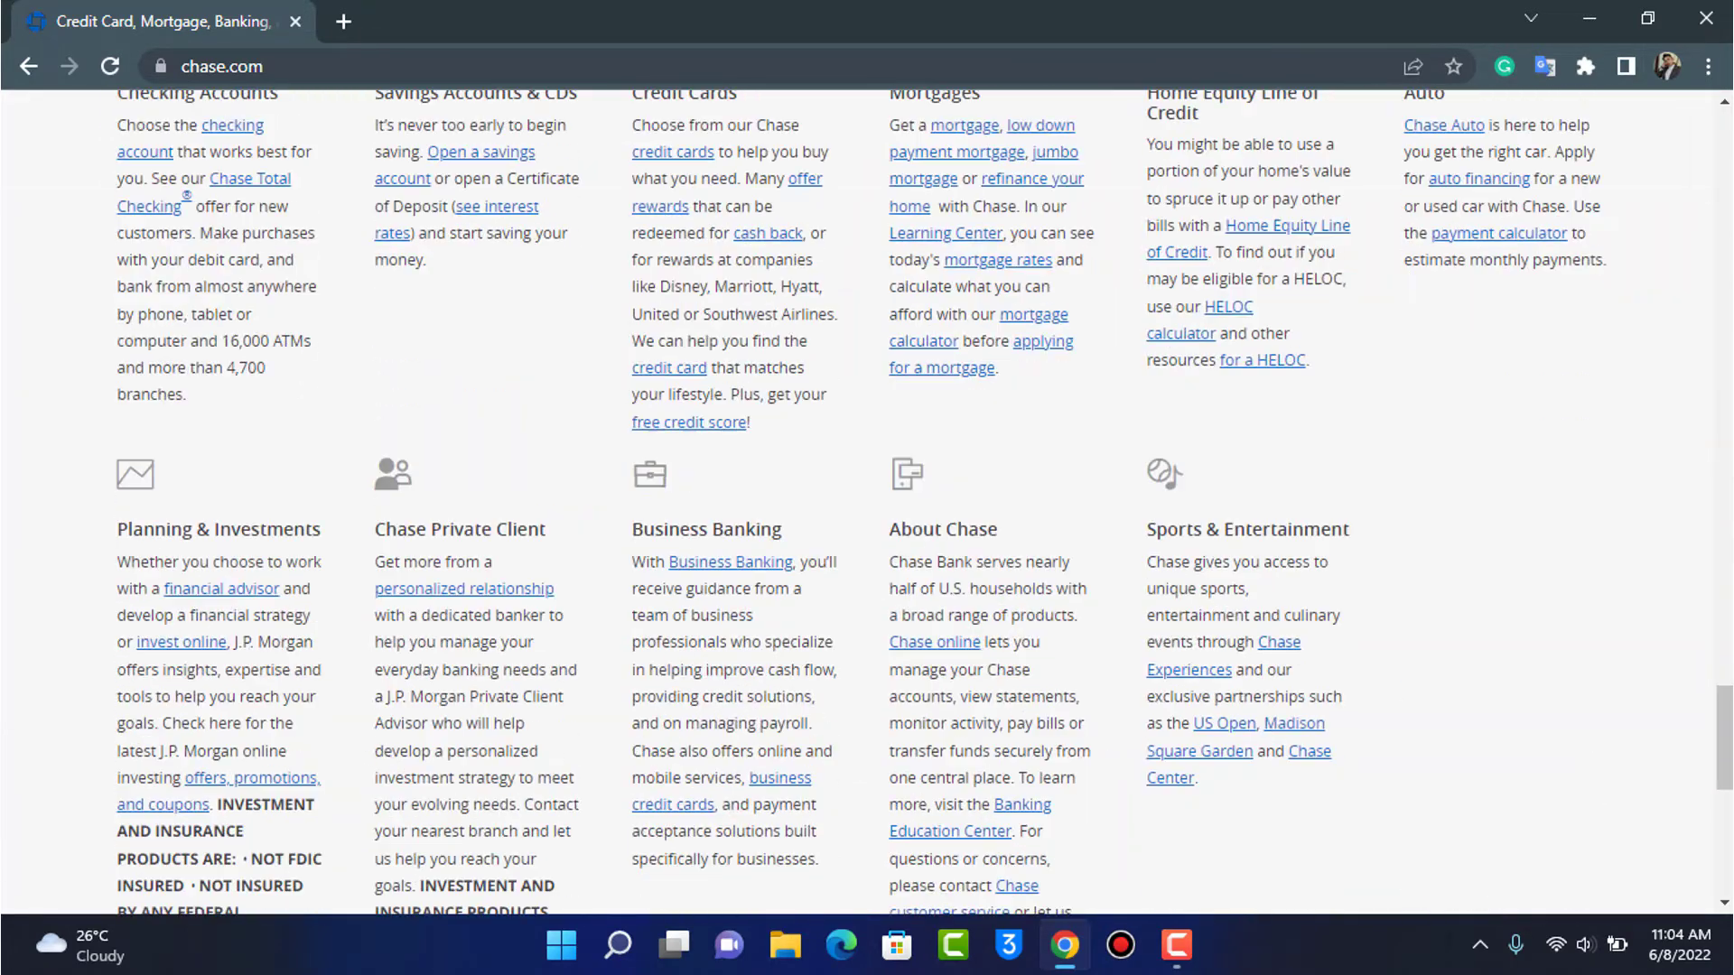
scroll("up", 3)
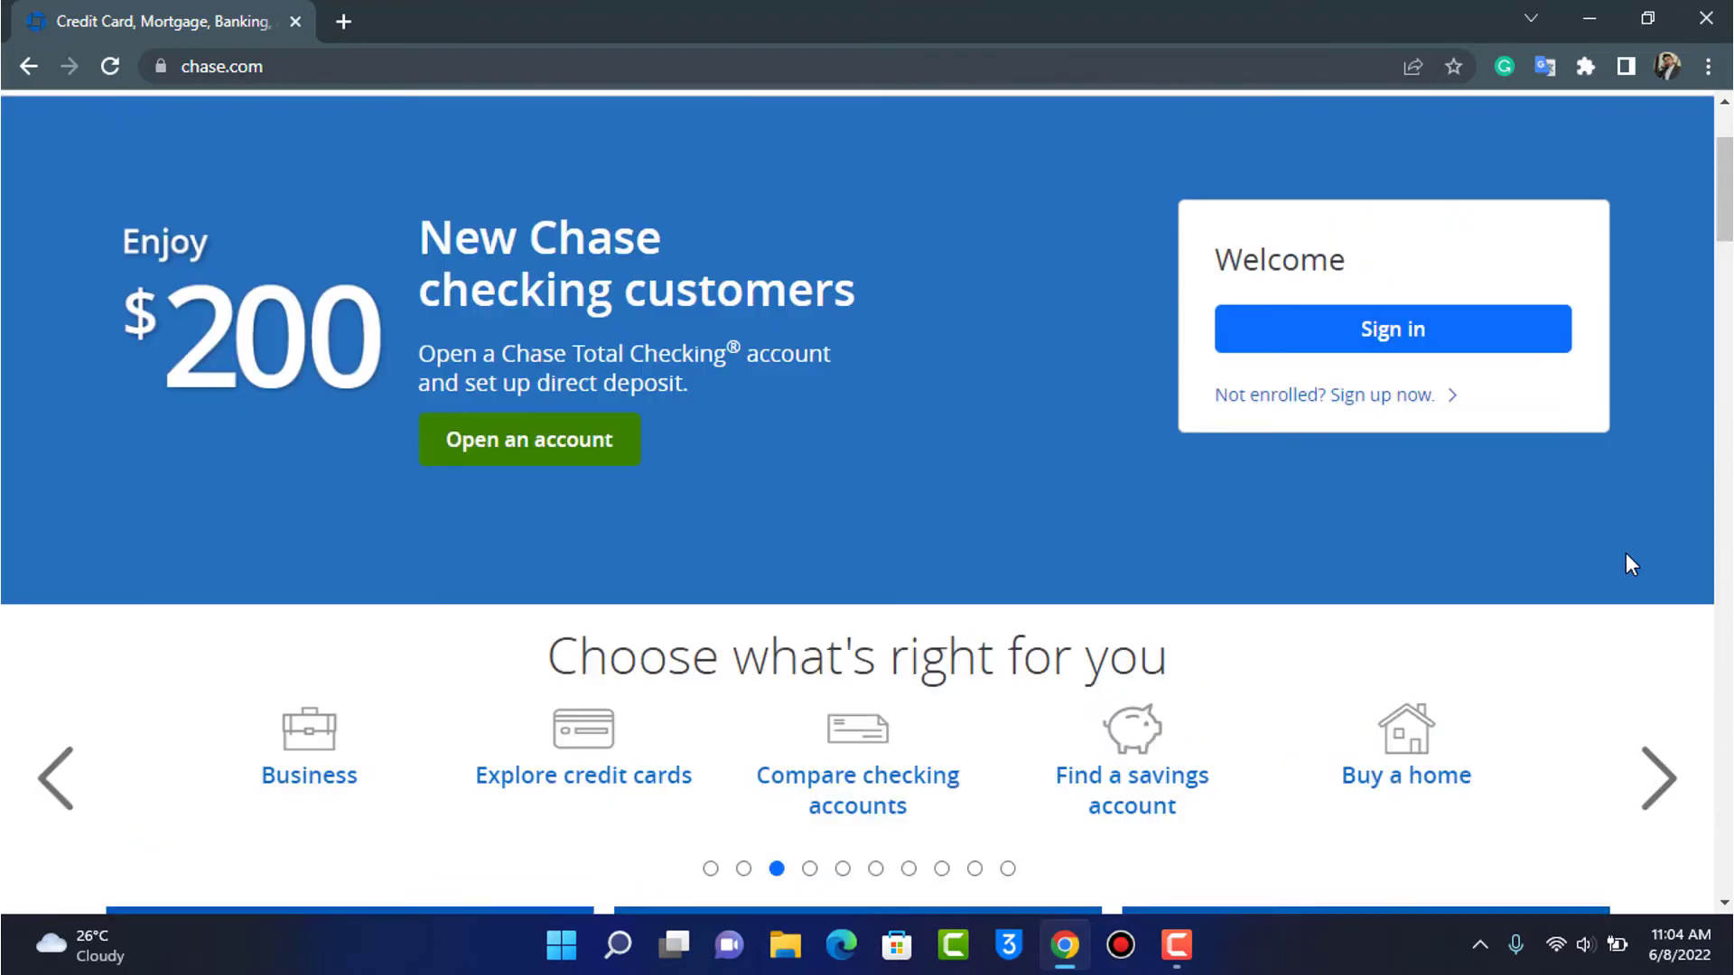
scroll("up", 3)
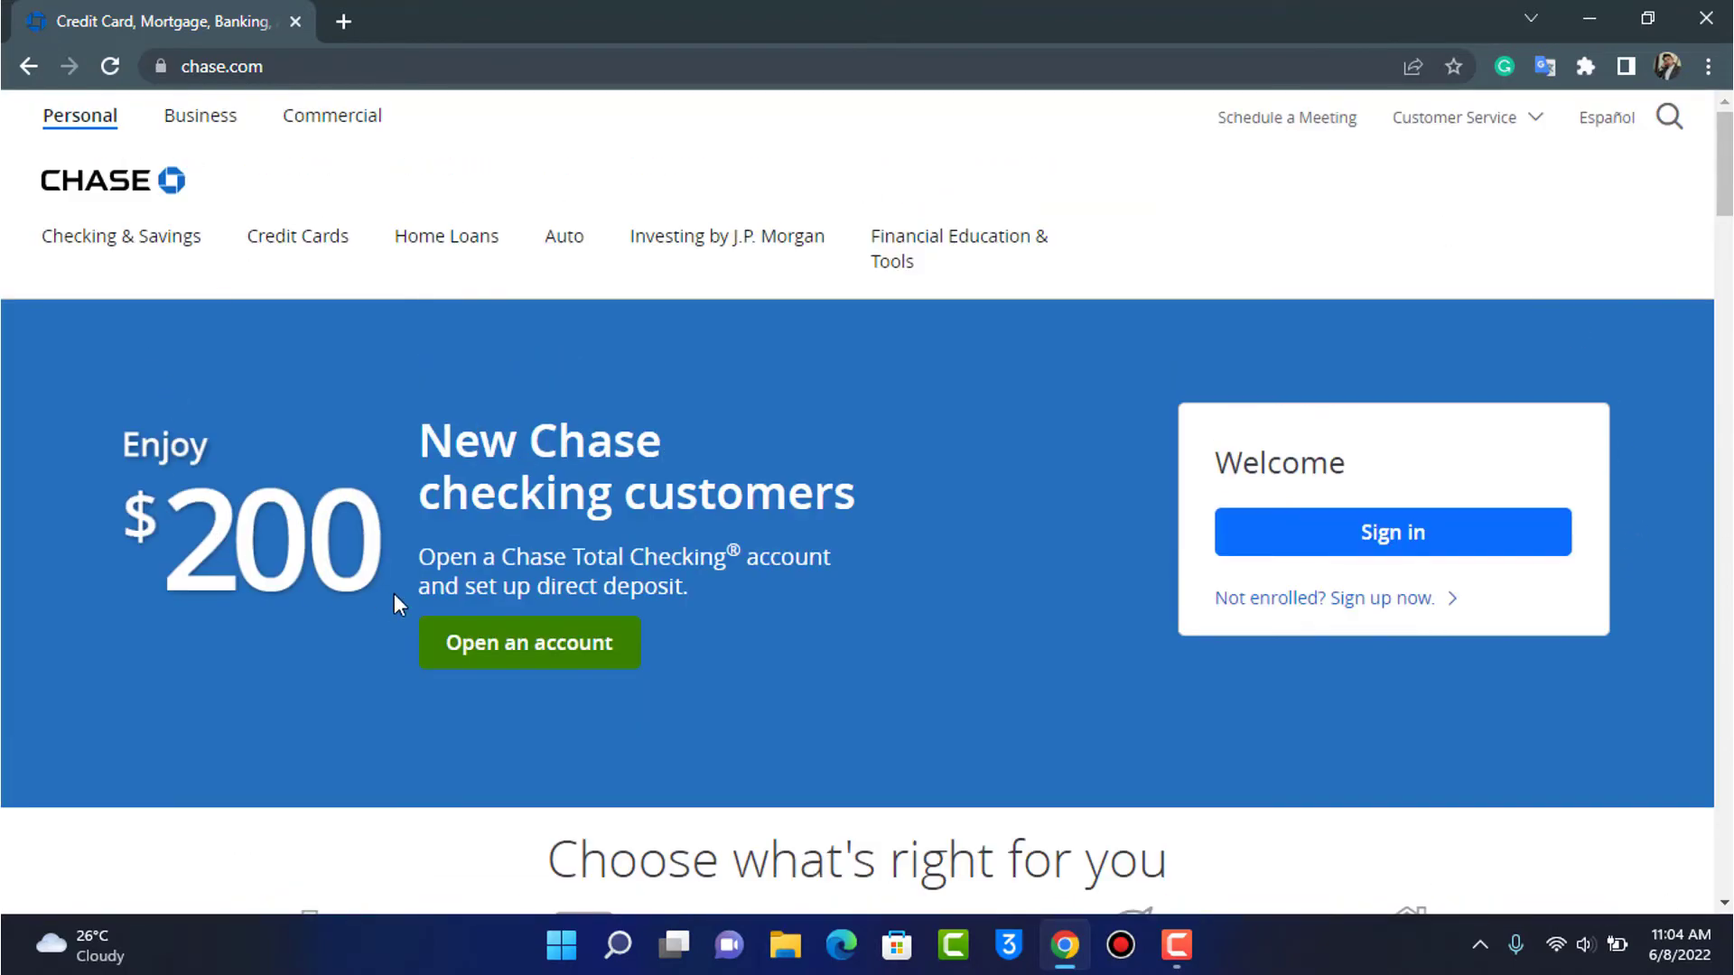
mouse_move(591, 553)
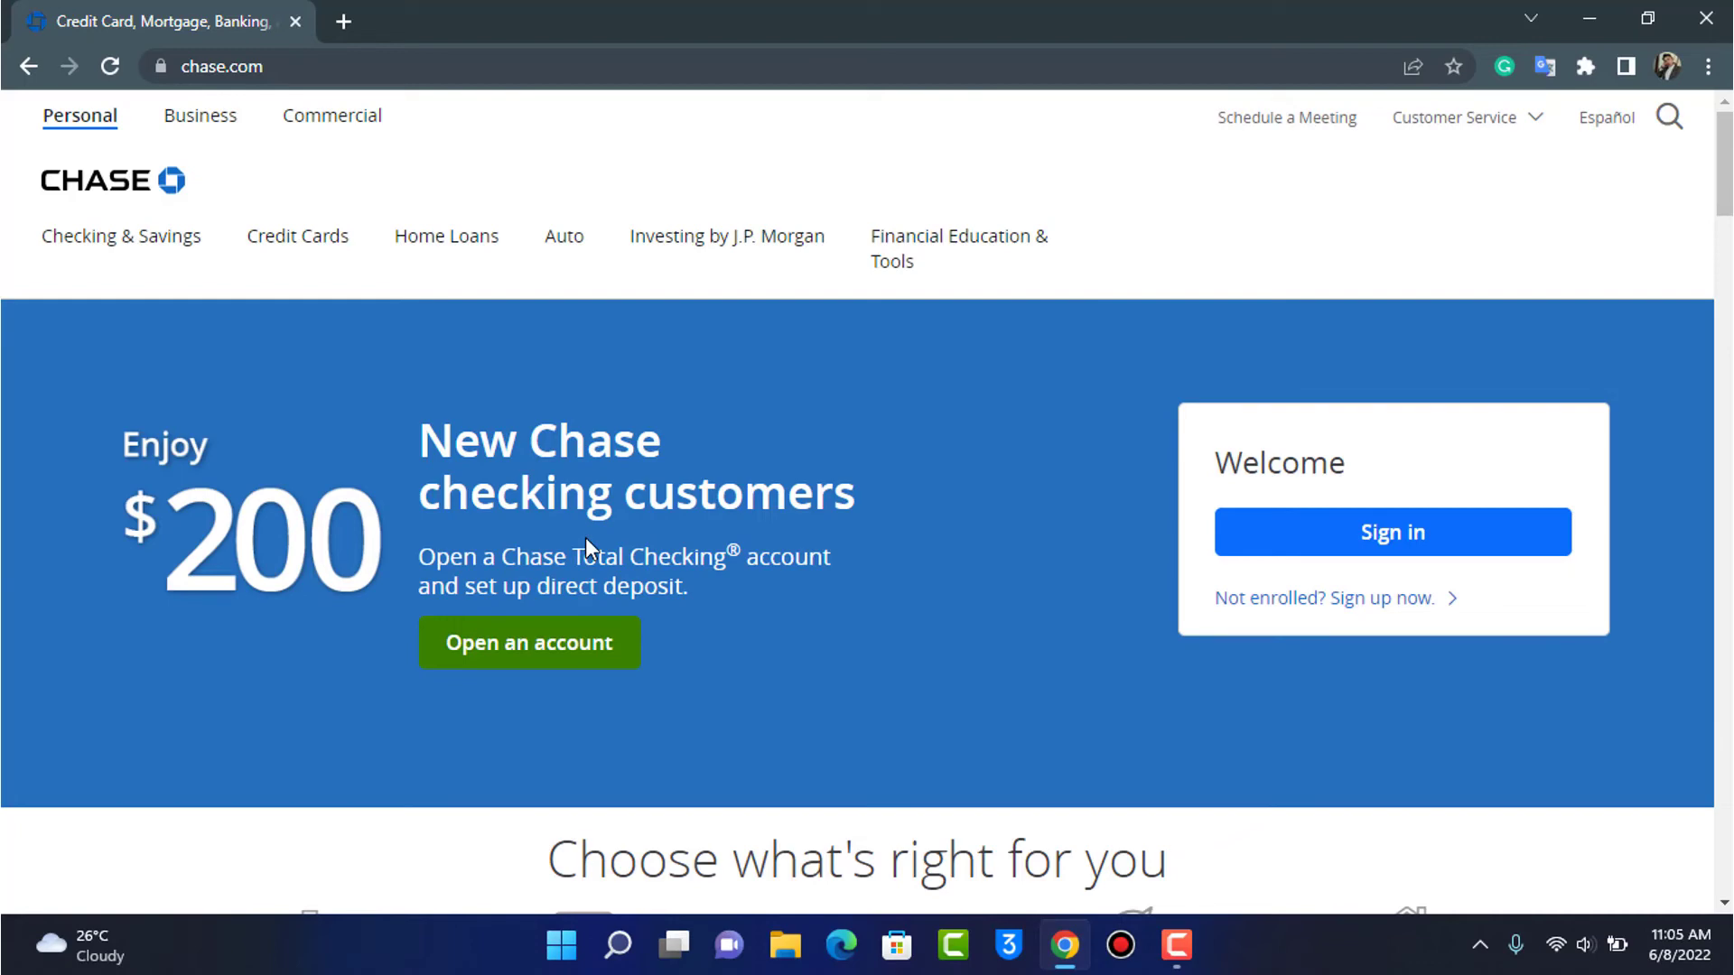
mouse_move(426, 524)
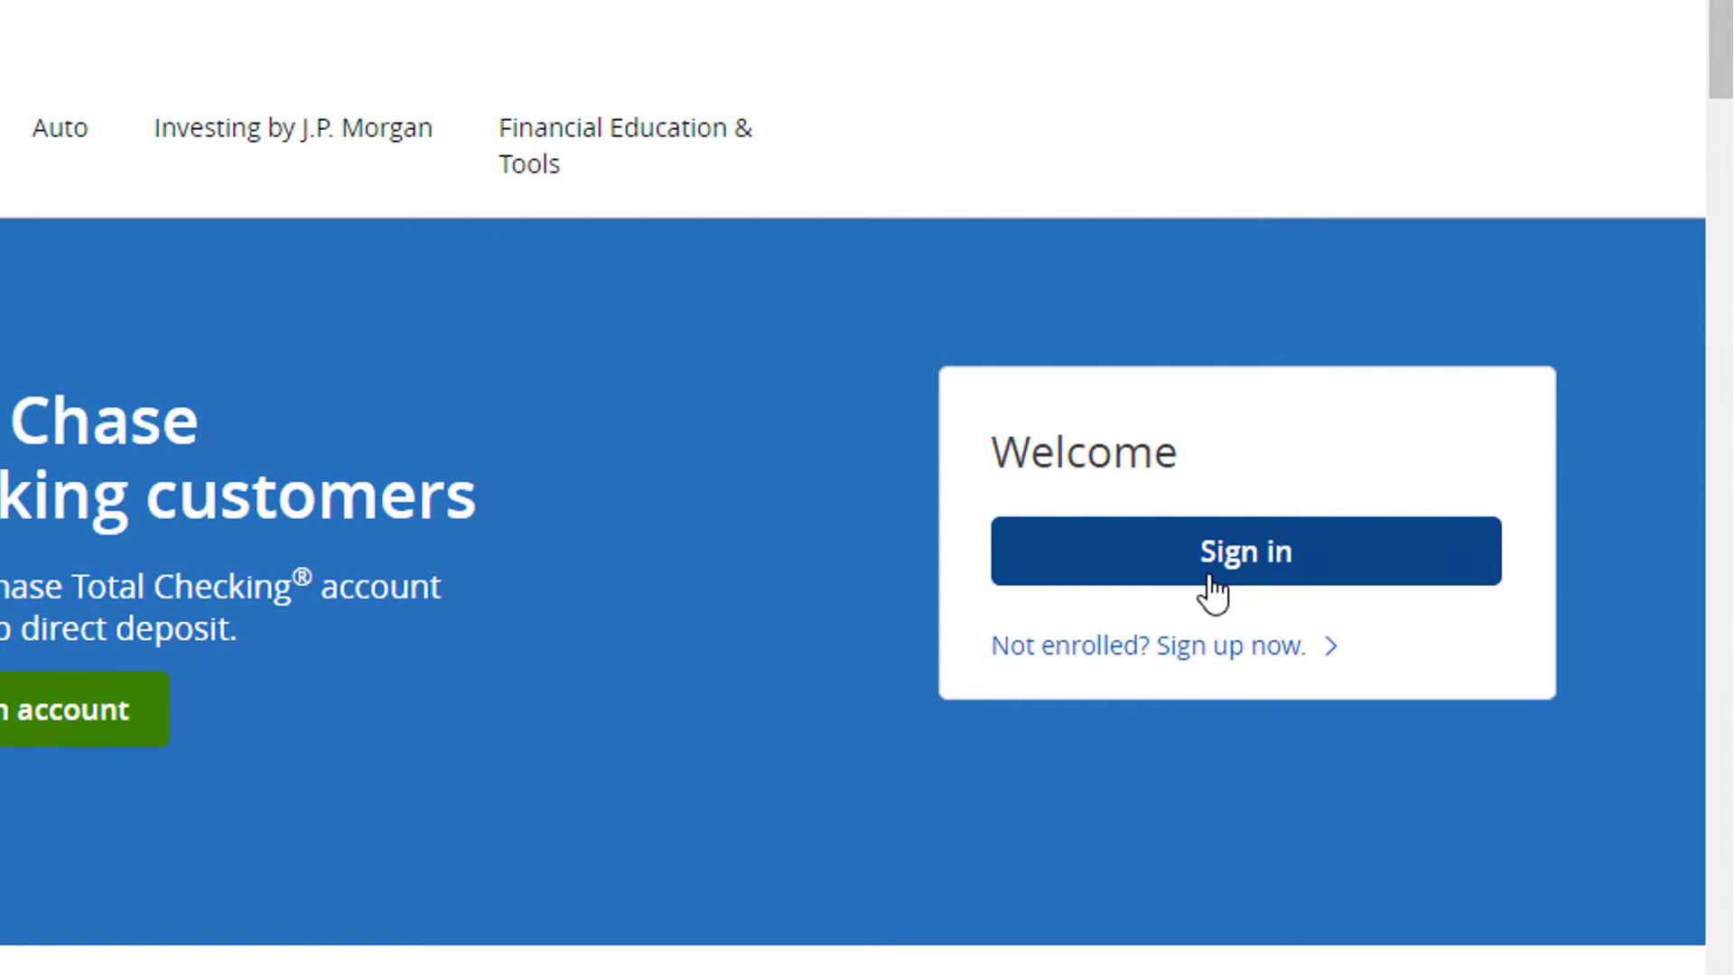
mouse_move(1286, 592)
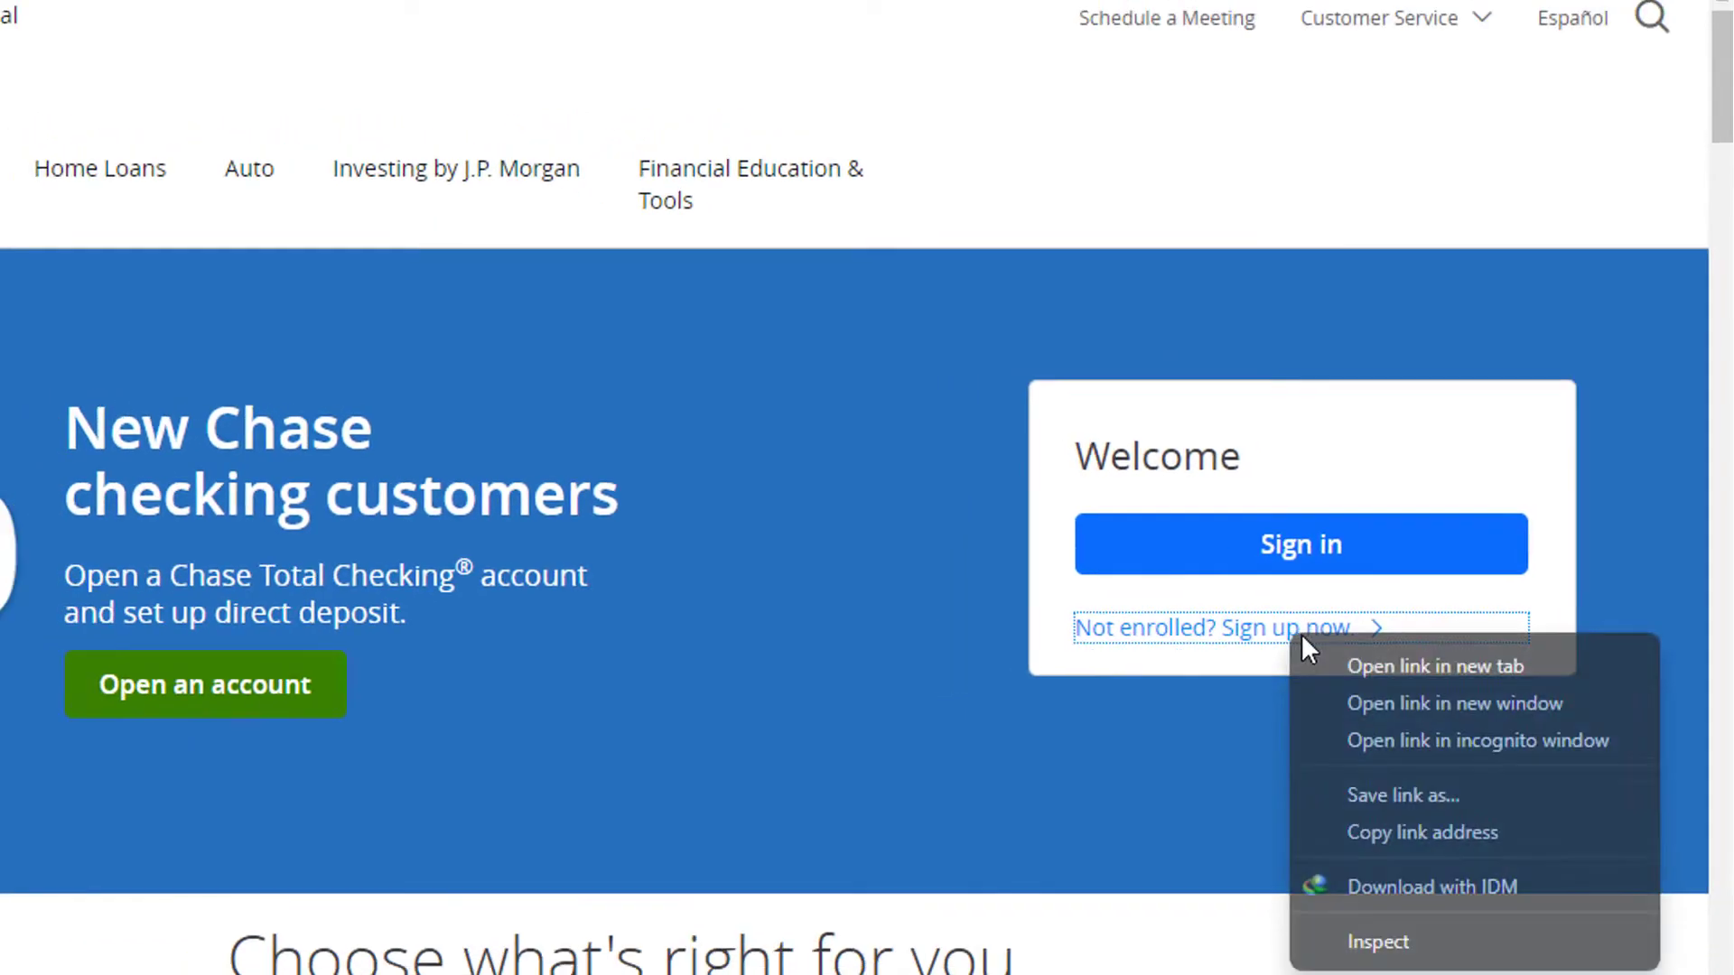
left_click(1436, 667)
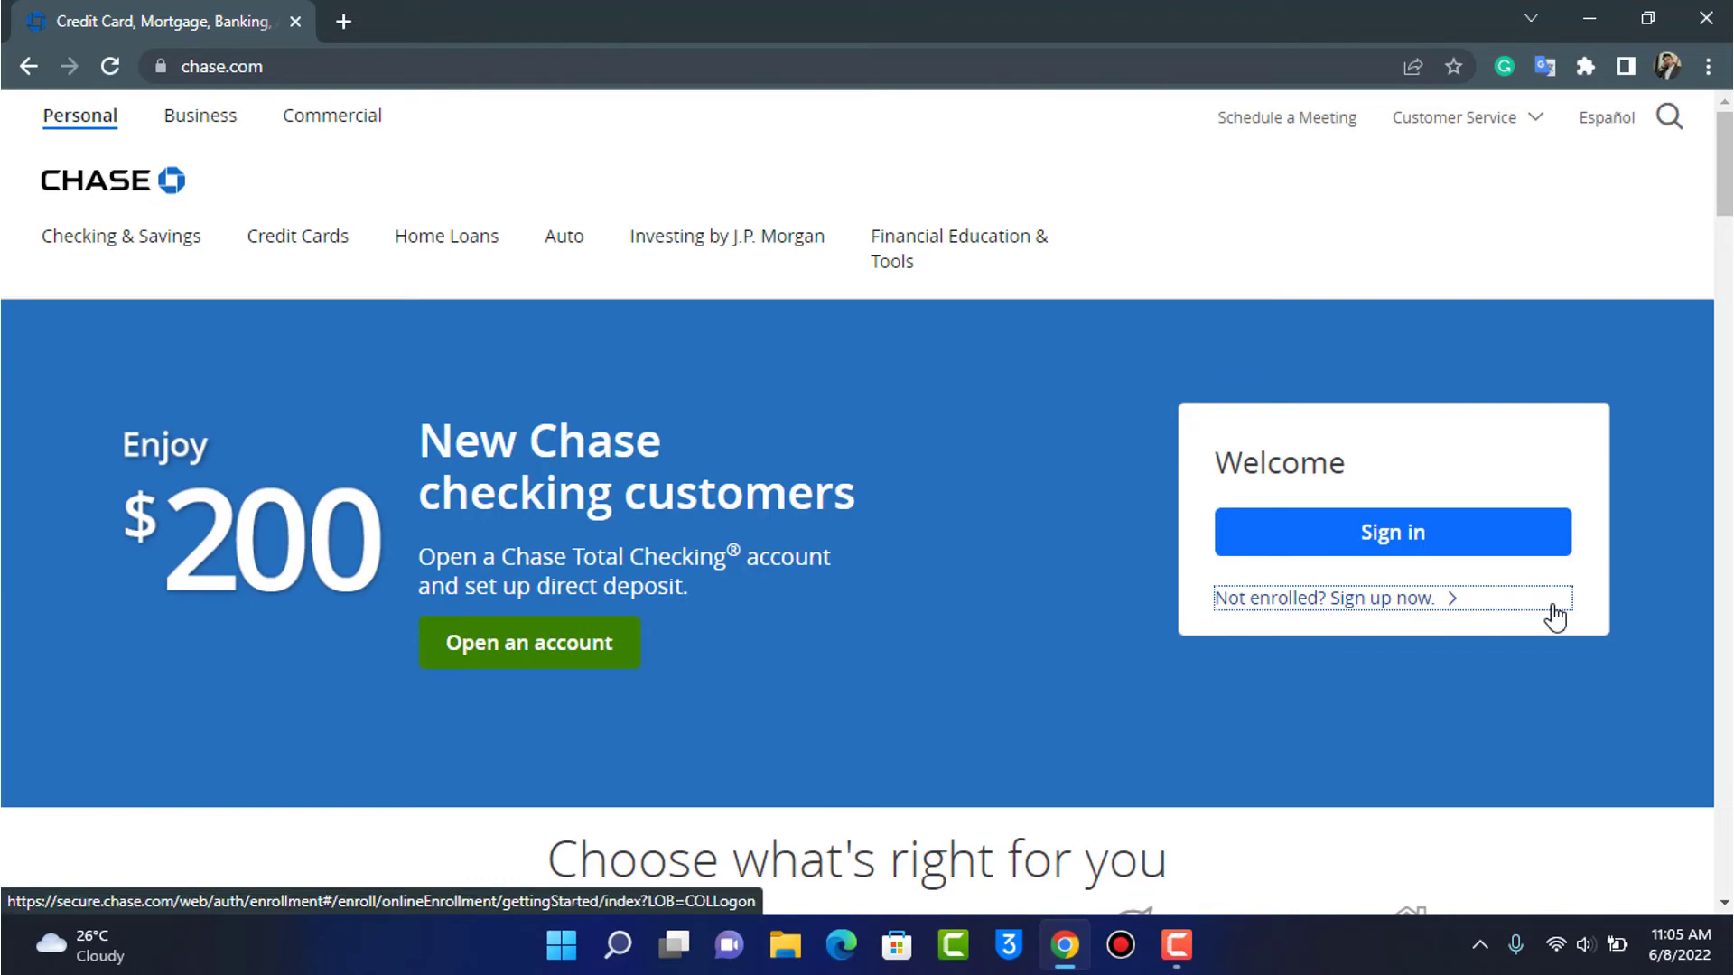
mouse_move(1479, 510)
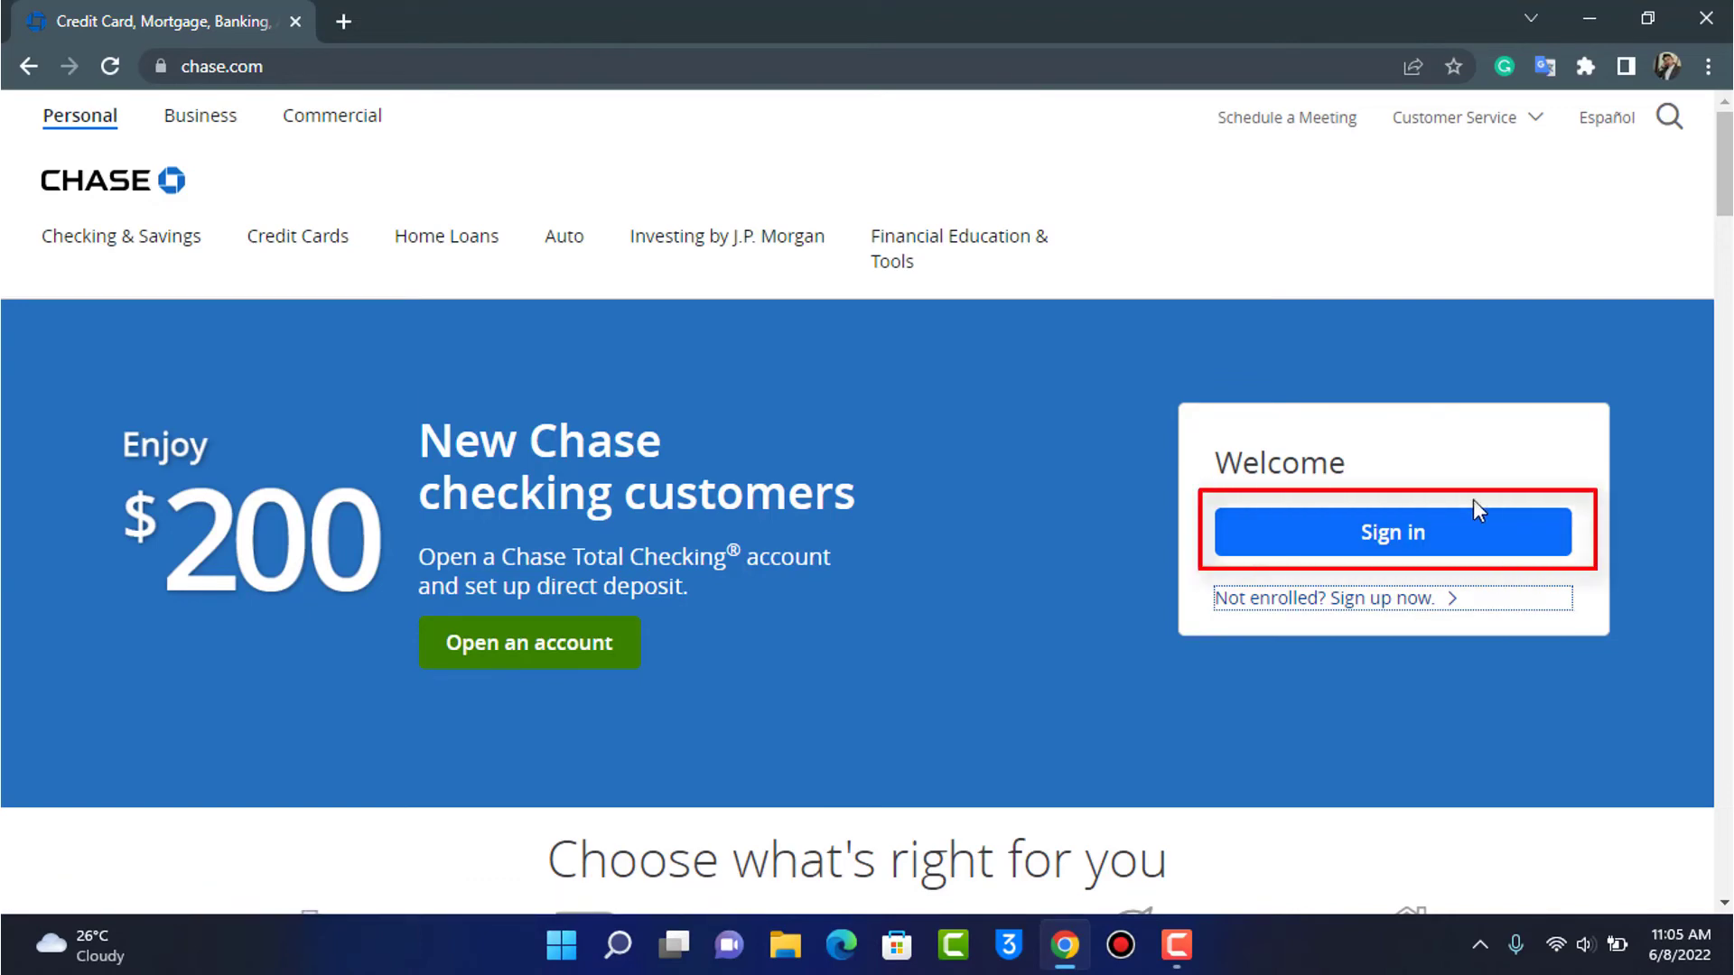
- Use the Welcome box's Sign in button to reach the online banking sign-in page
left_click(1391, 531)
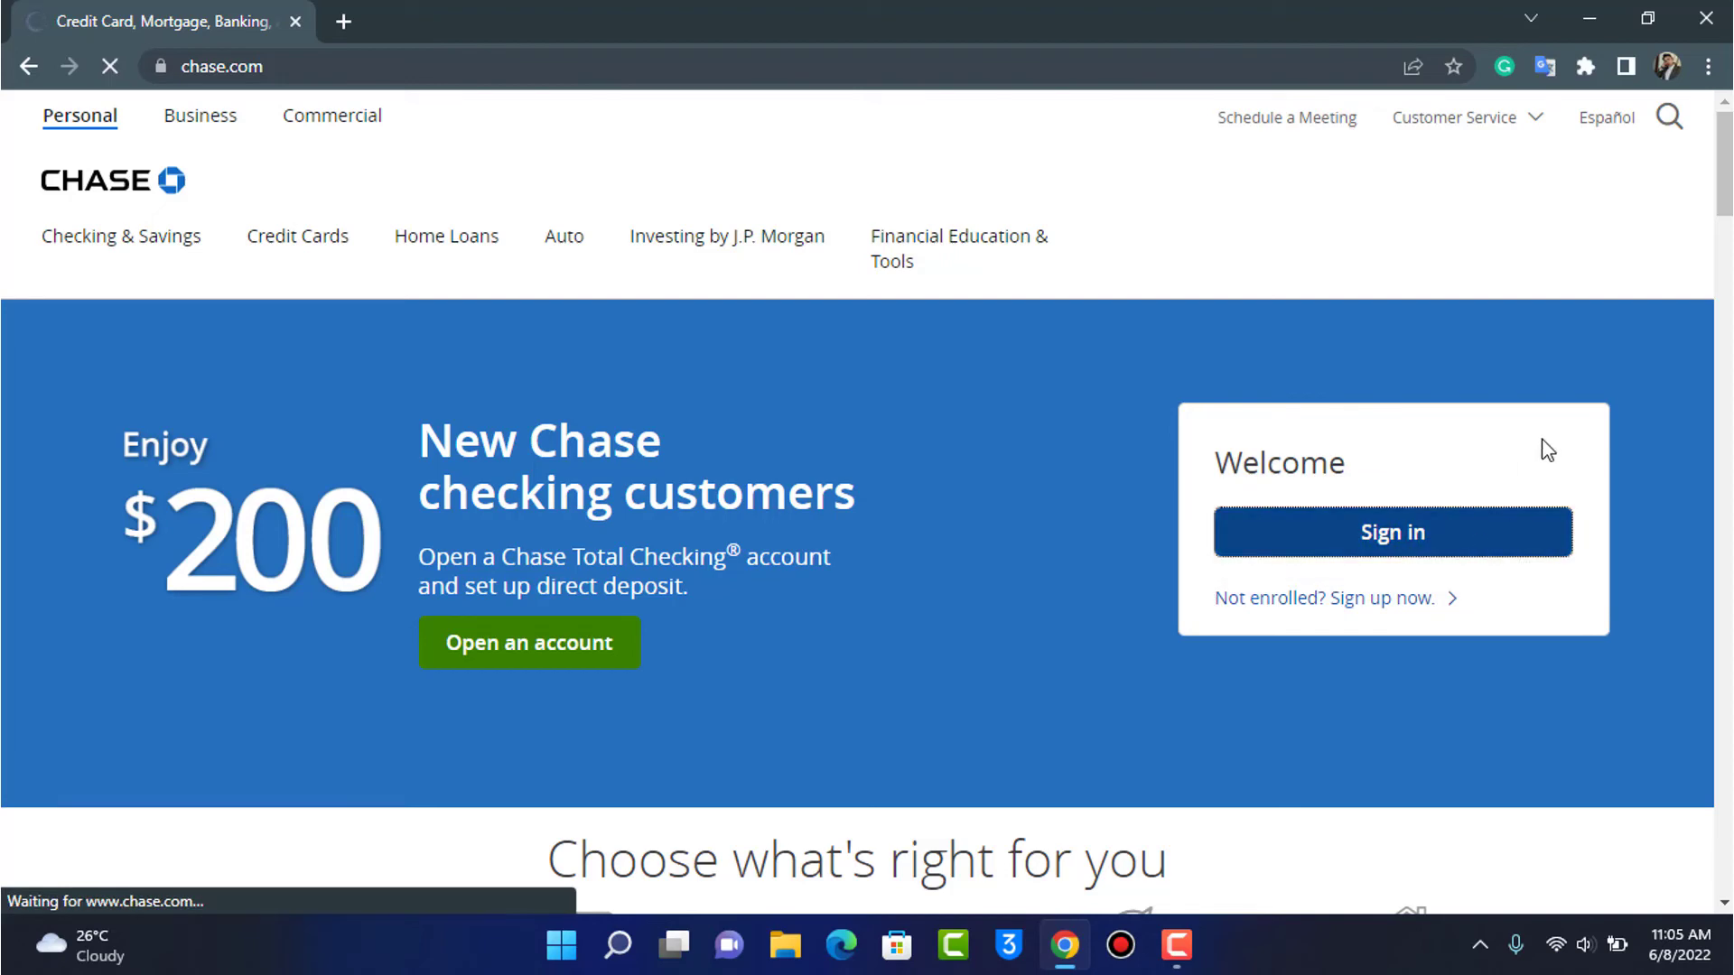
left_click(1391, 531)
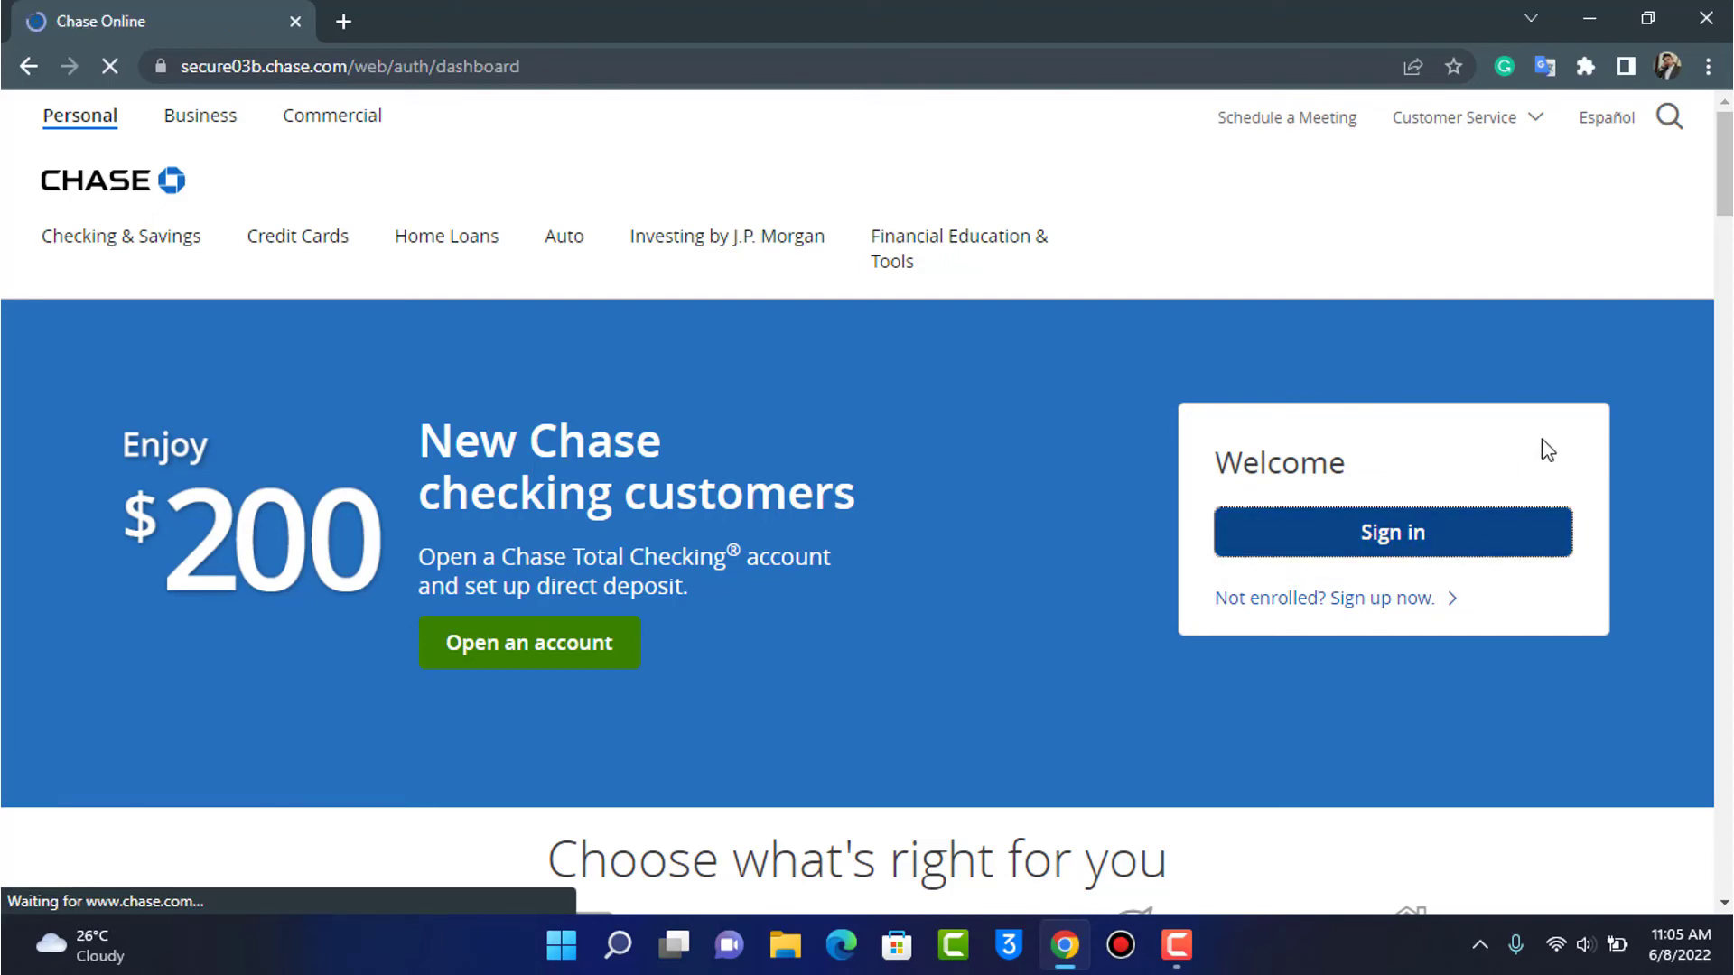
left_click(1391, 531)
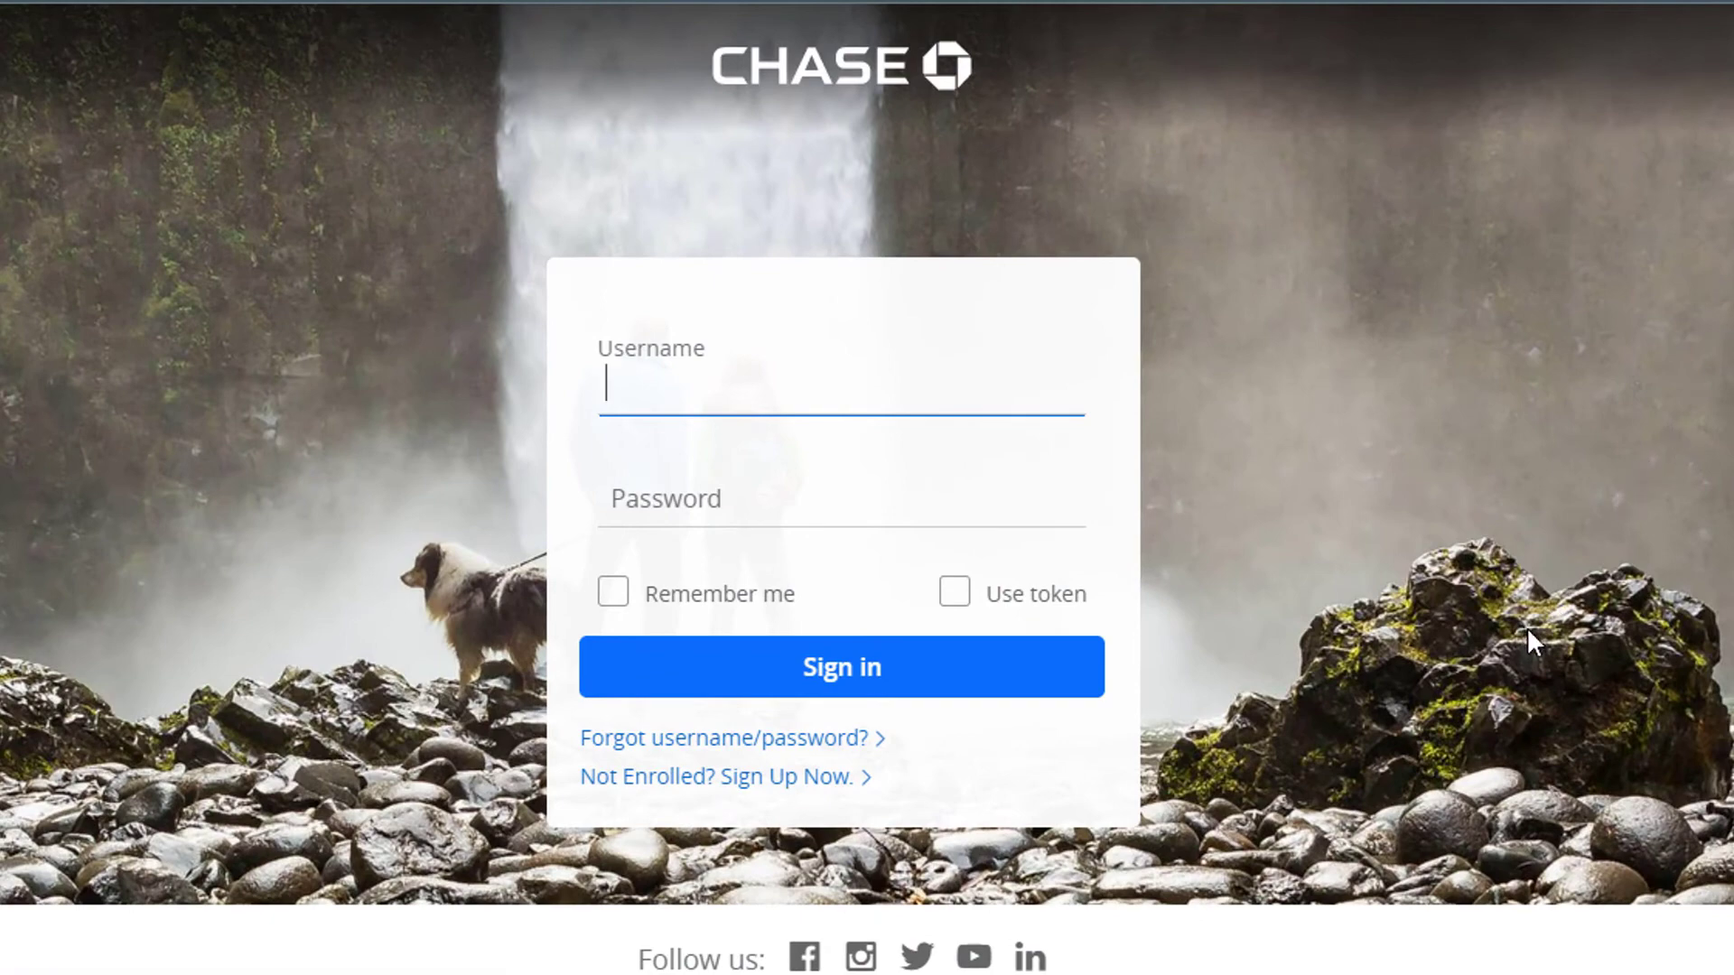
mouse_move(770, 421)
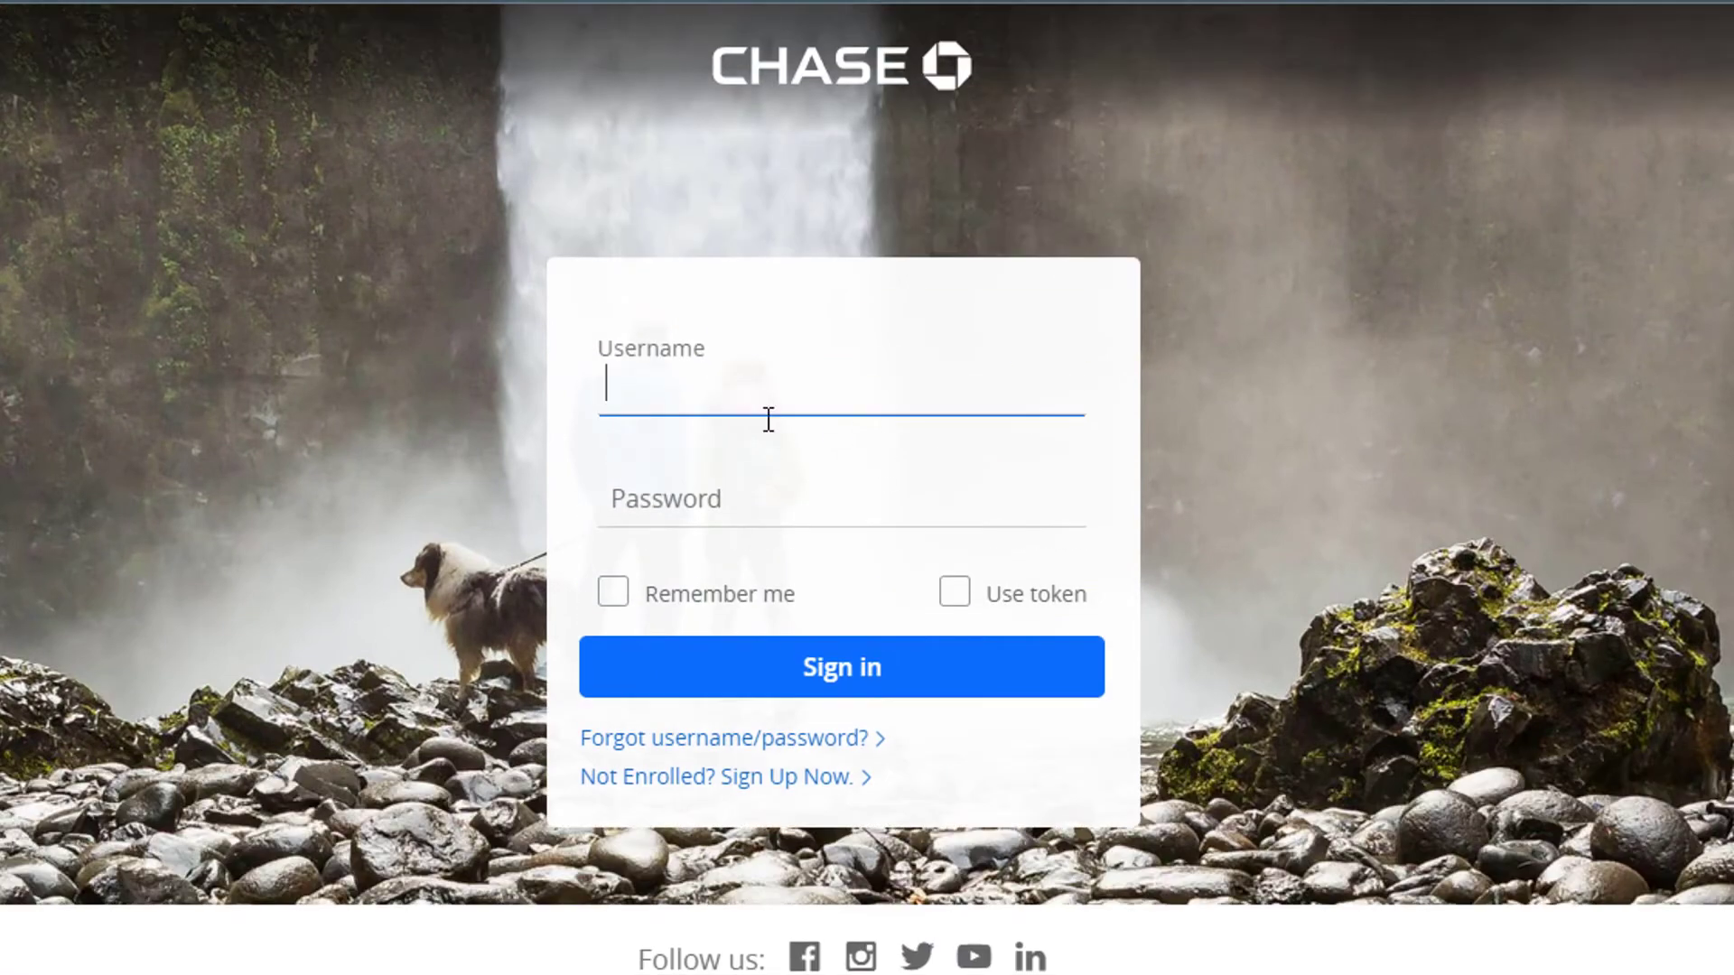
- Focus the Username then Password fields, triggering their red required-field warnings
left_click(840, 666)
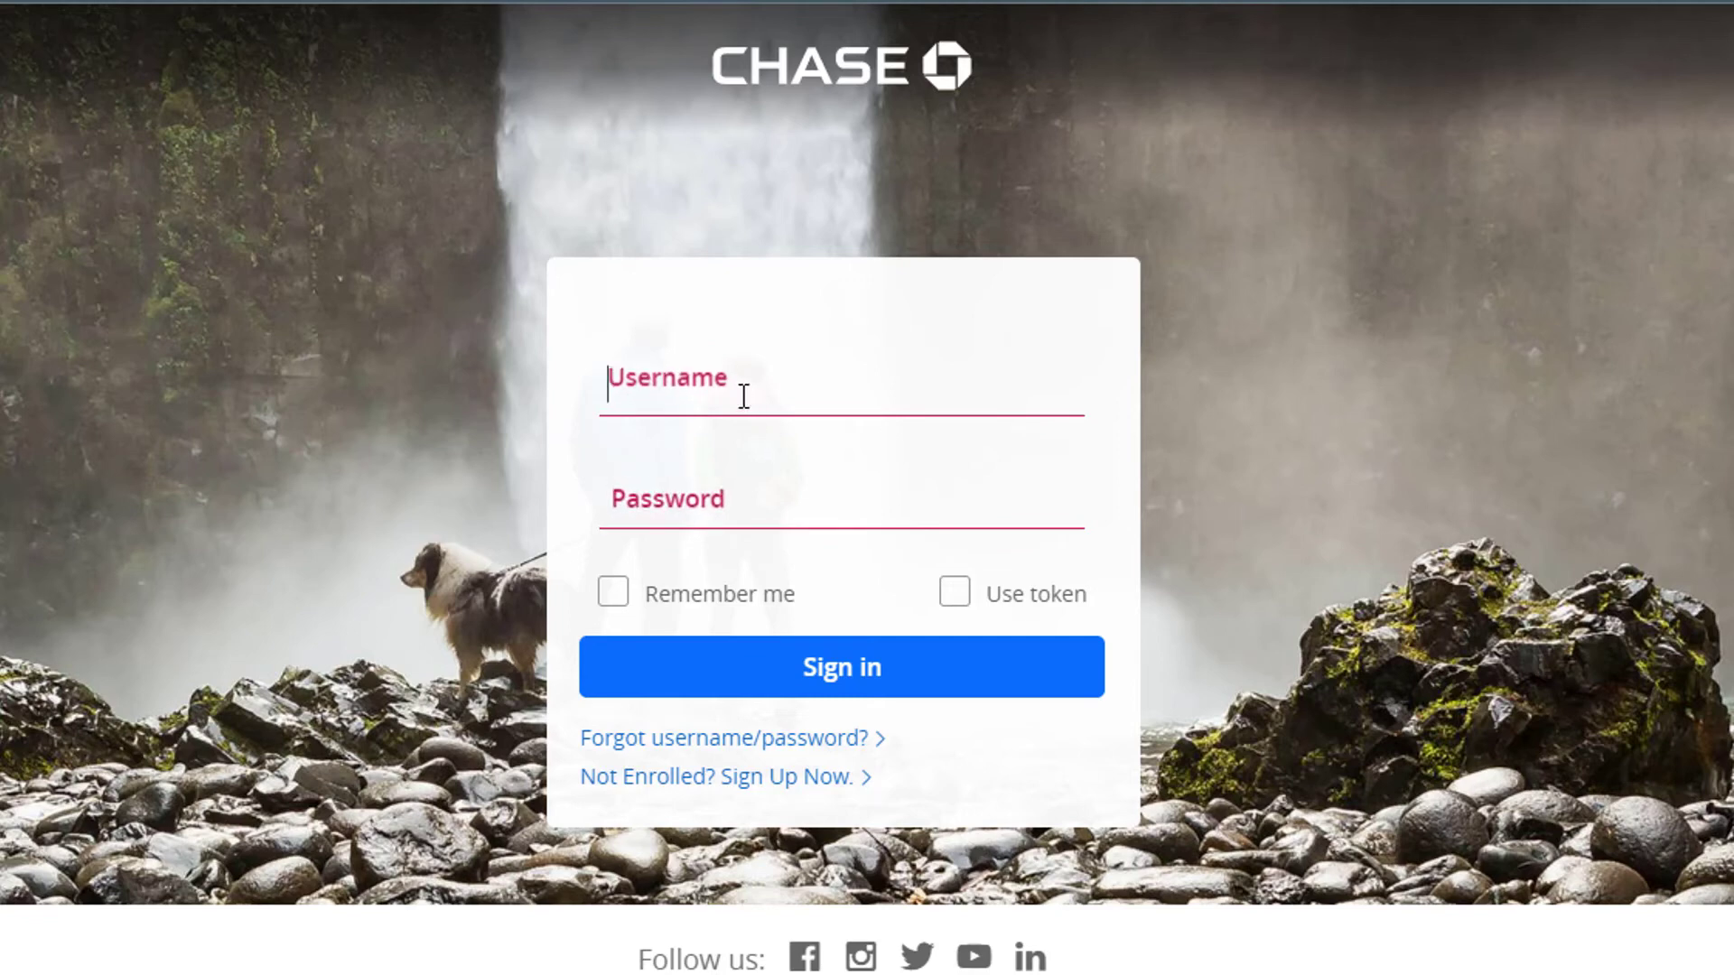
left_click(775, 398)
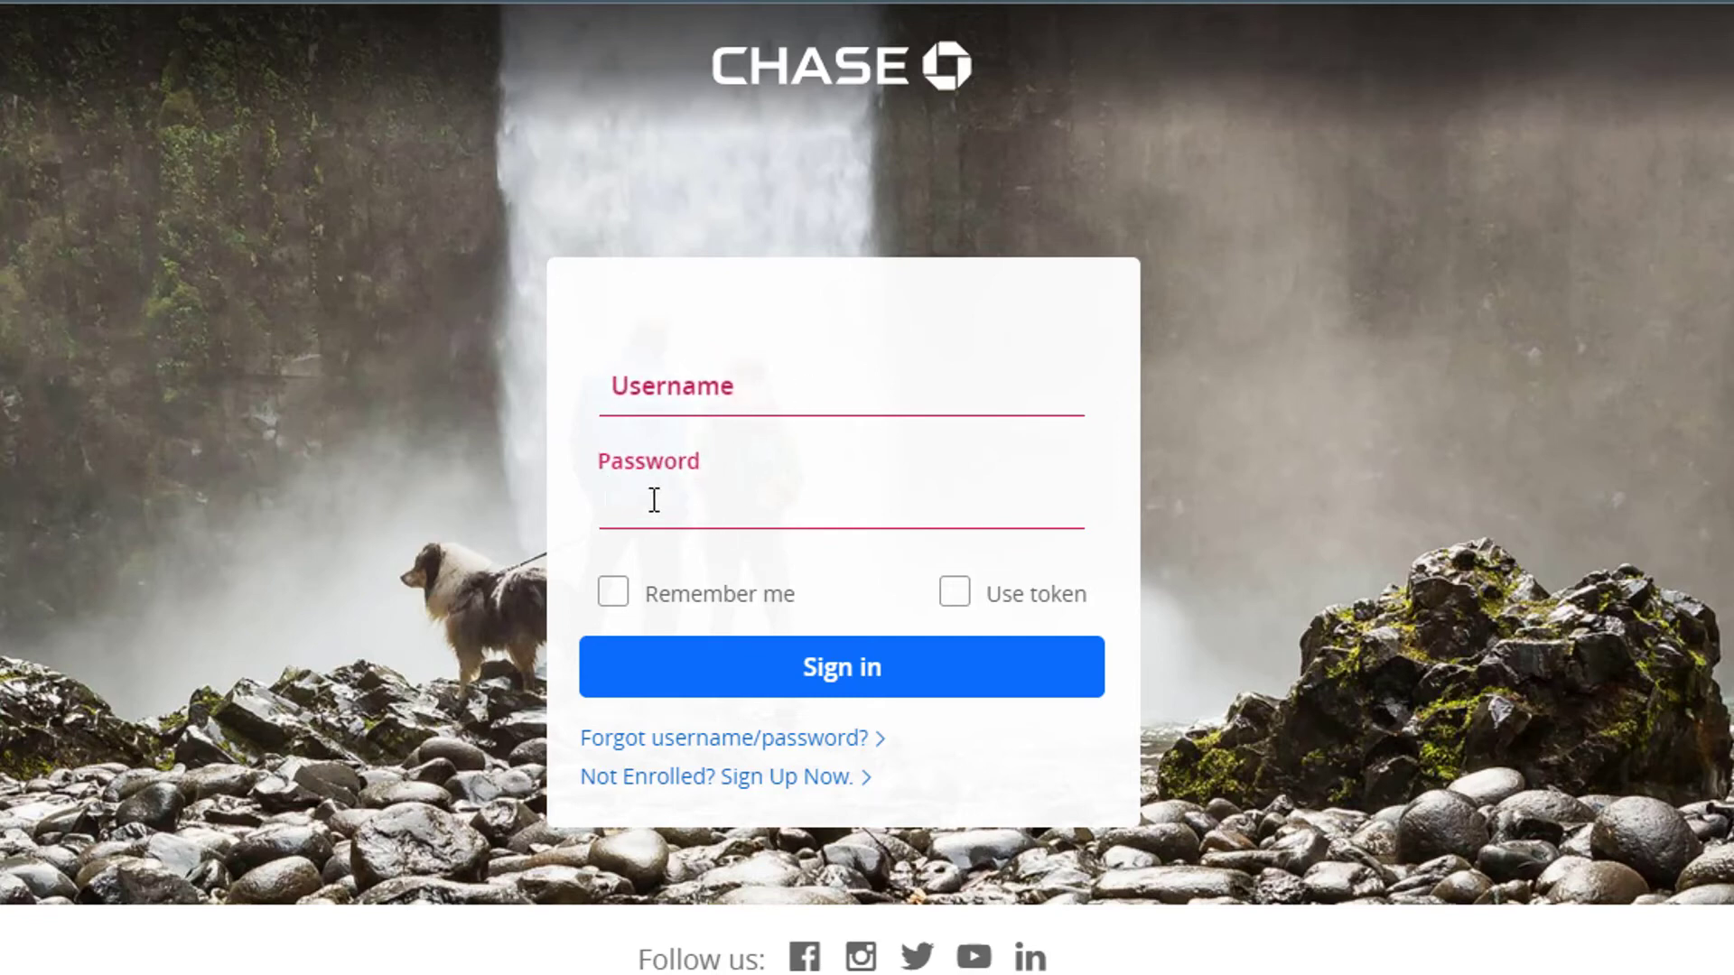
mouse_move(954, 594)
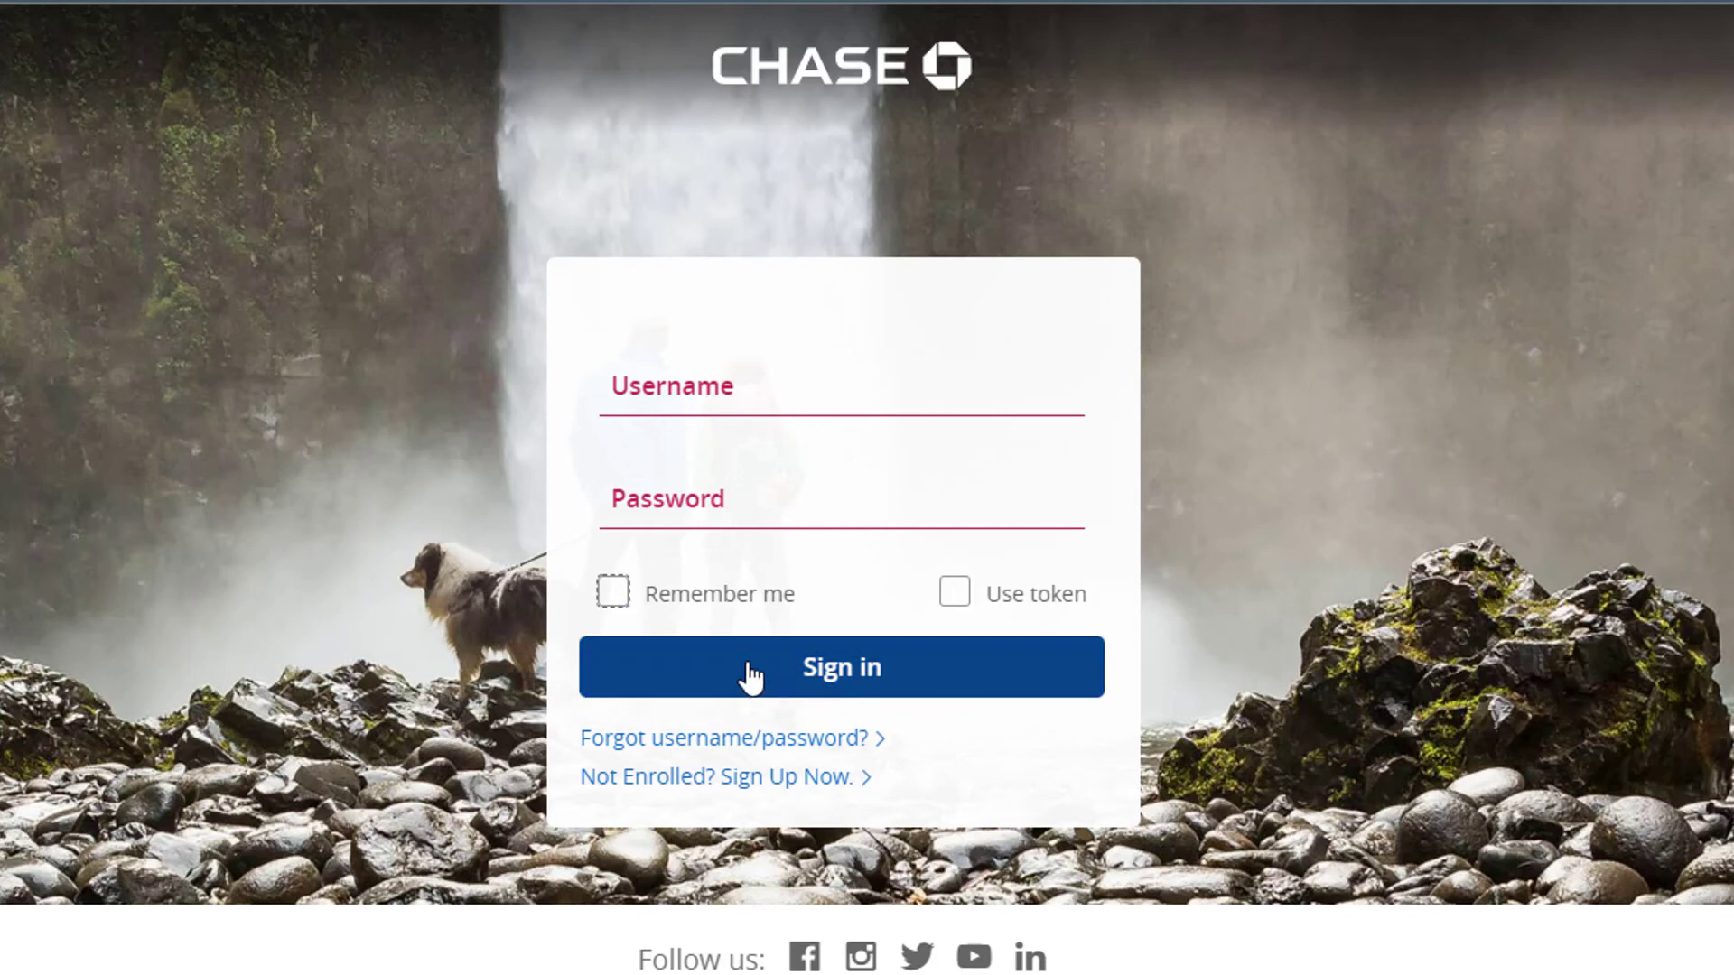
mouse_move(574, 780)
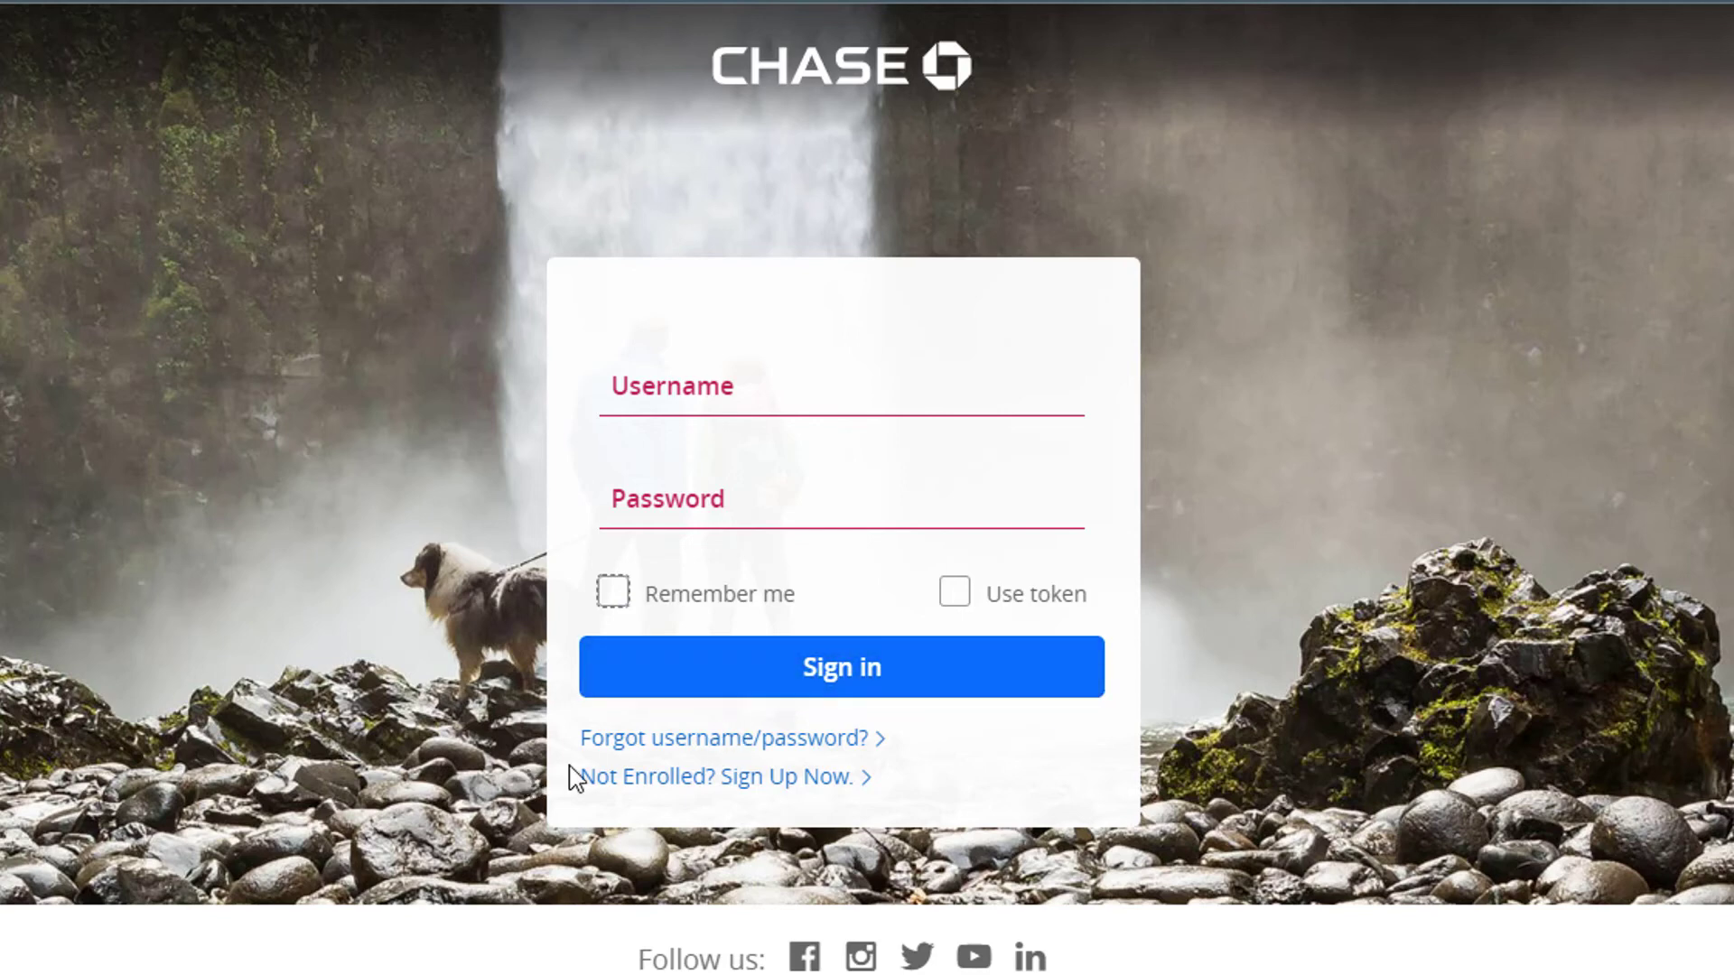
mouse_move(683, 752)
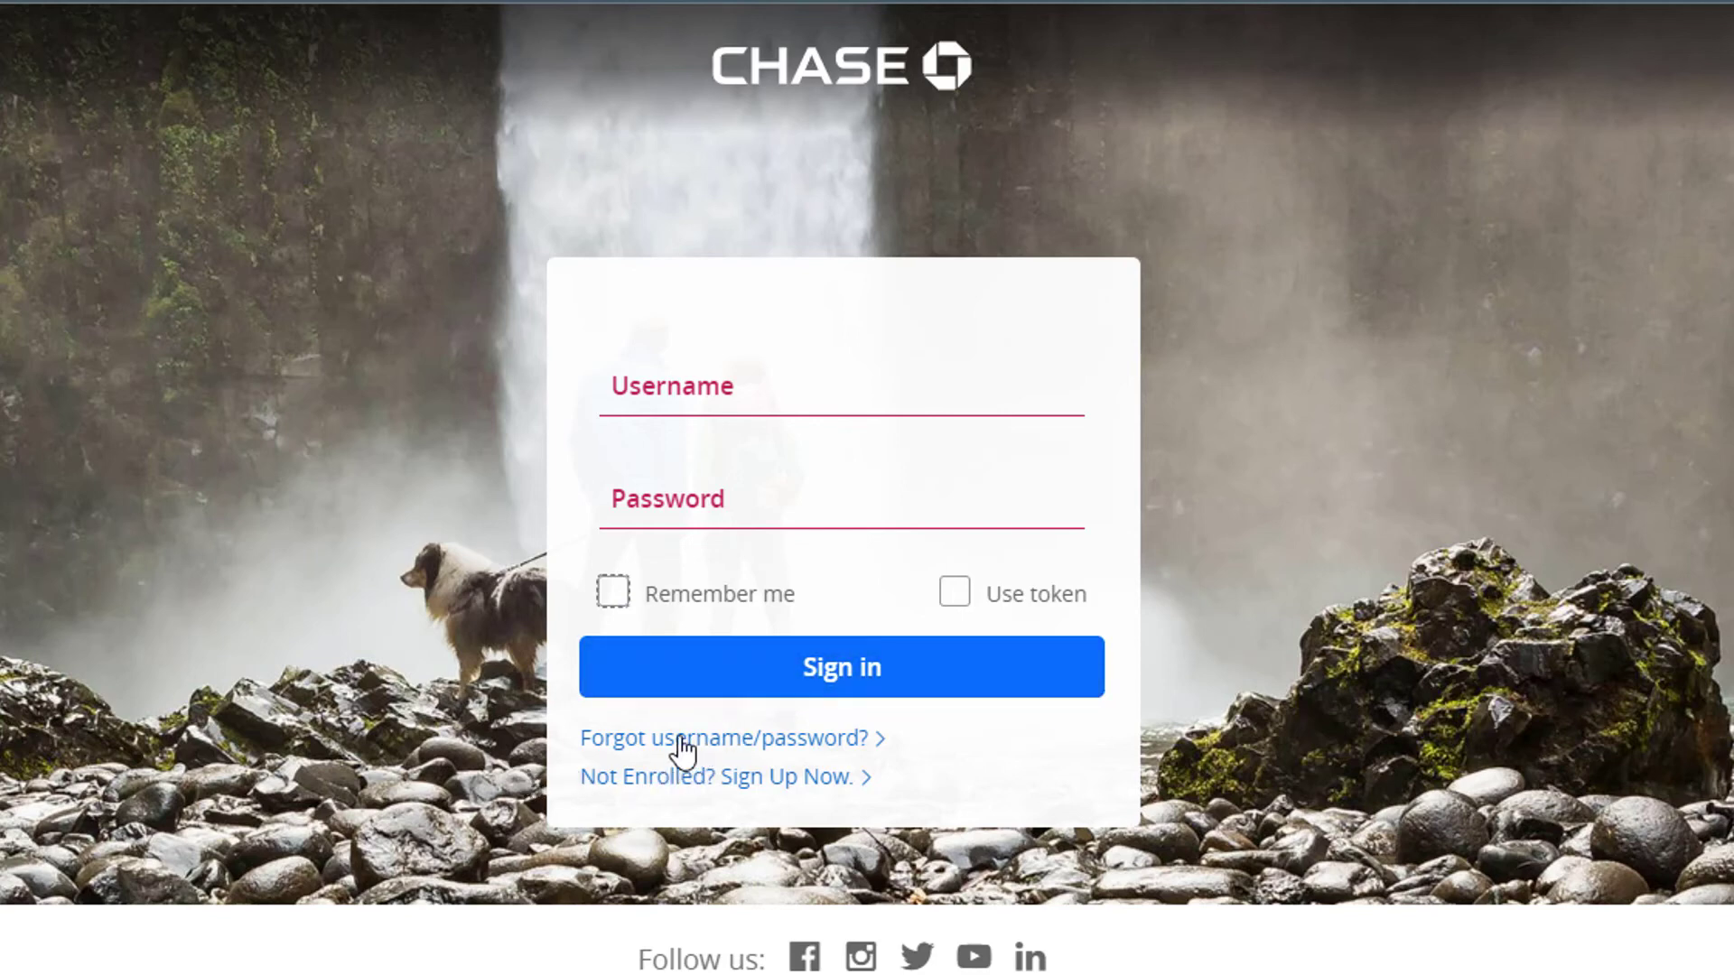
- Show the 'Forgot username/password?' link options, dismiss them, and close Chrome
right_click(683, 737)
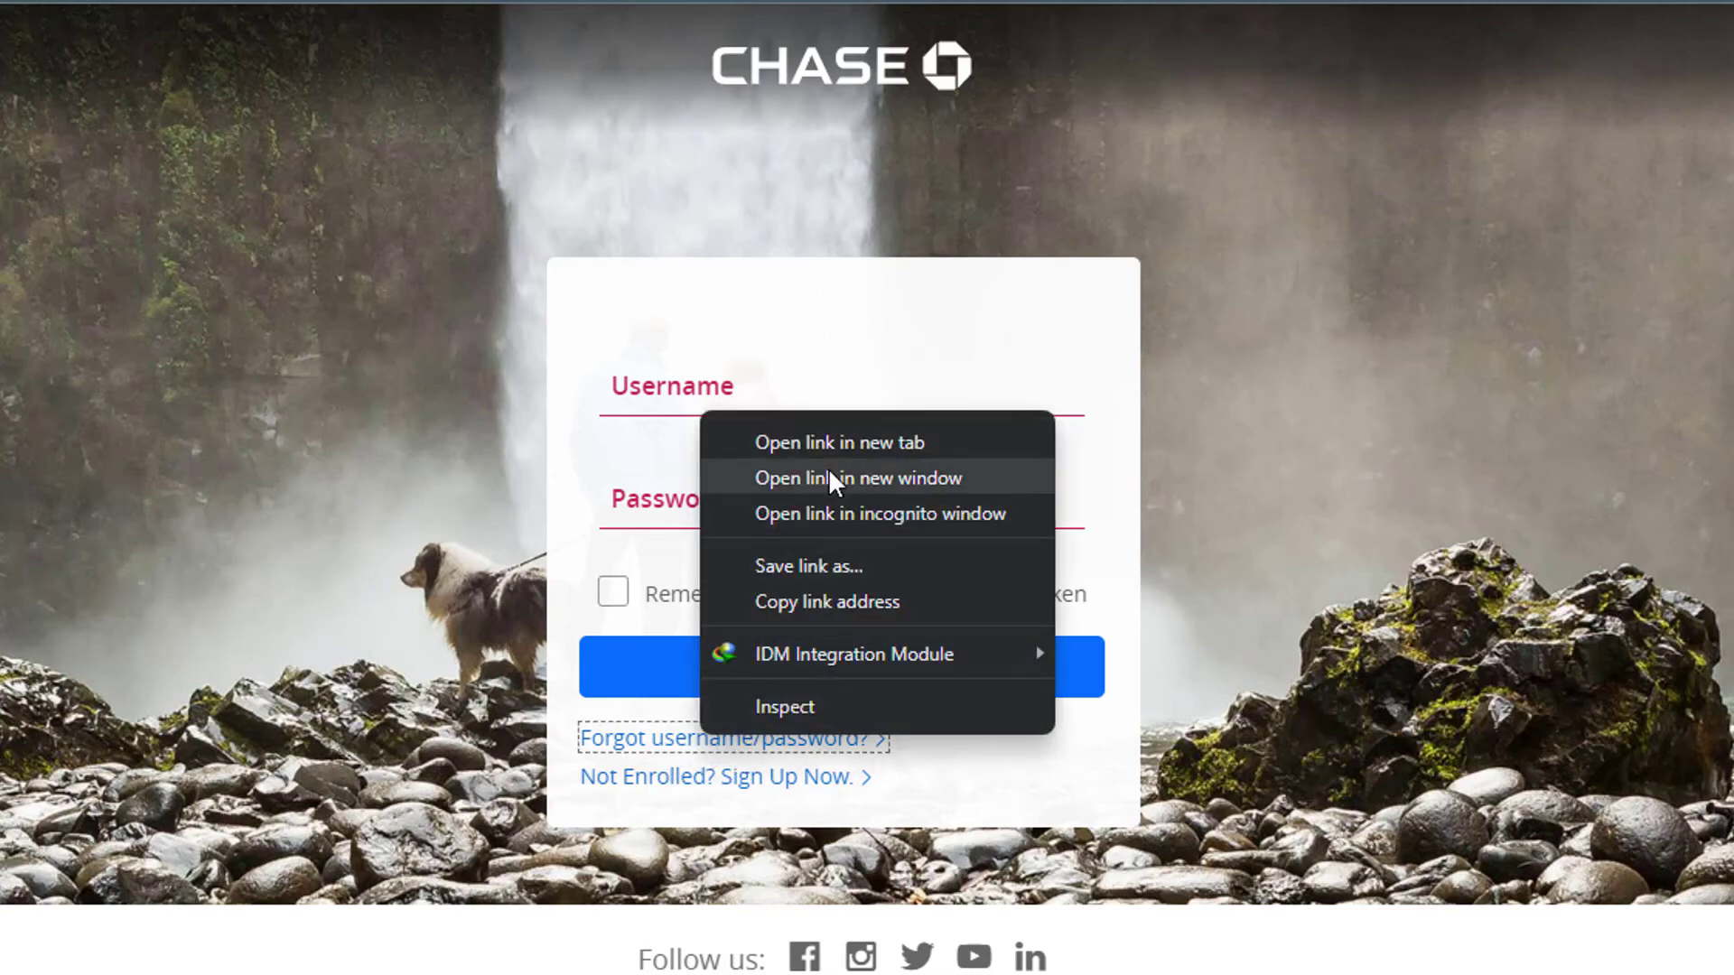
left_click(681, 366)
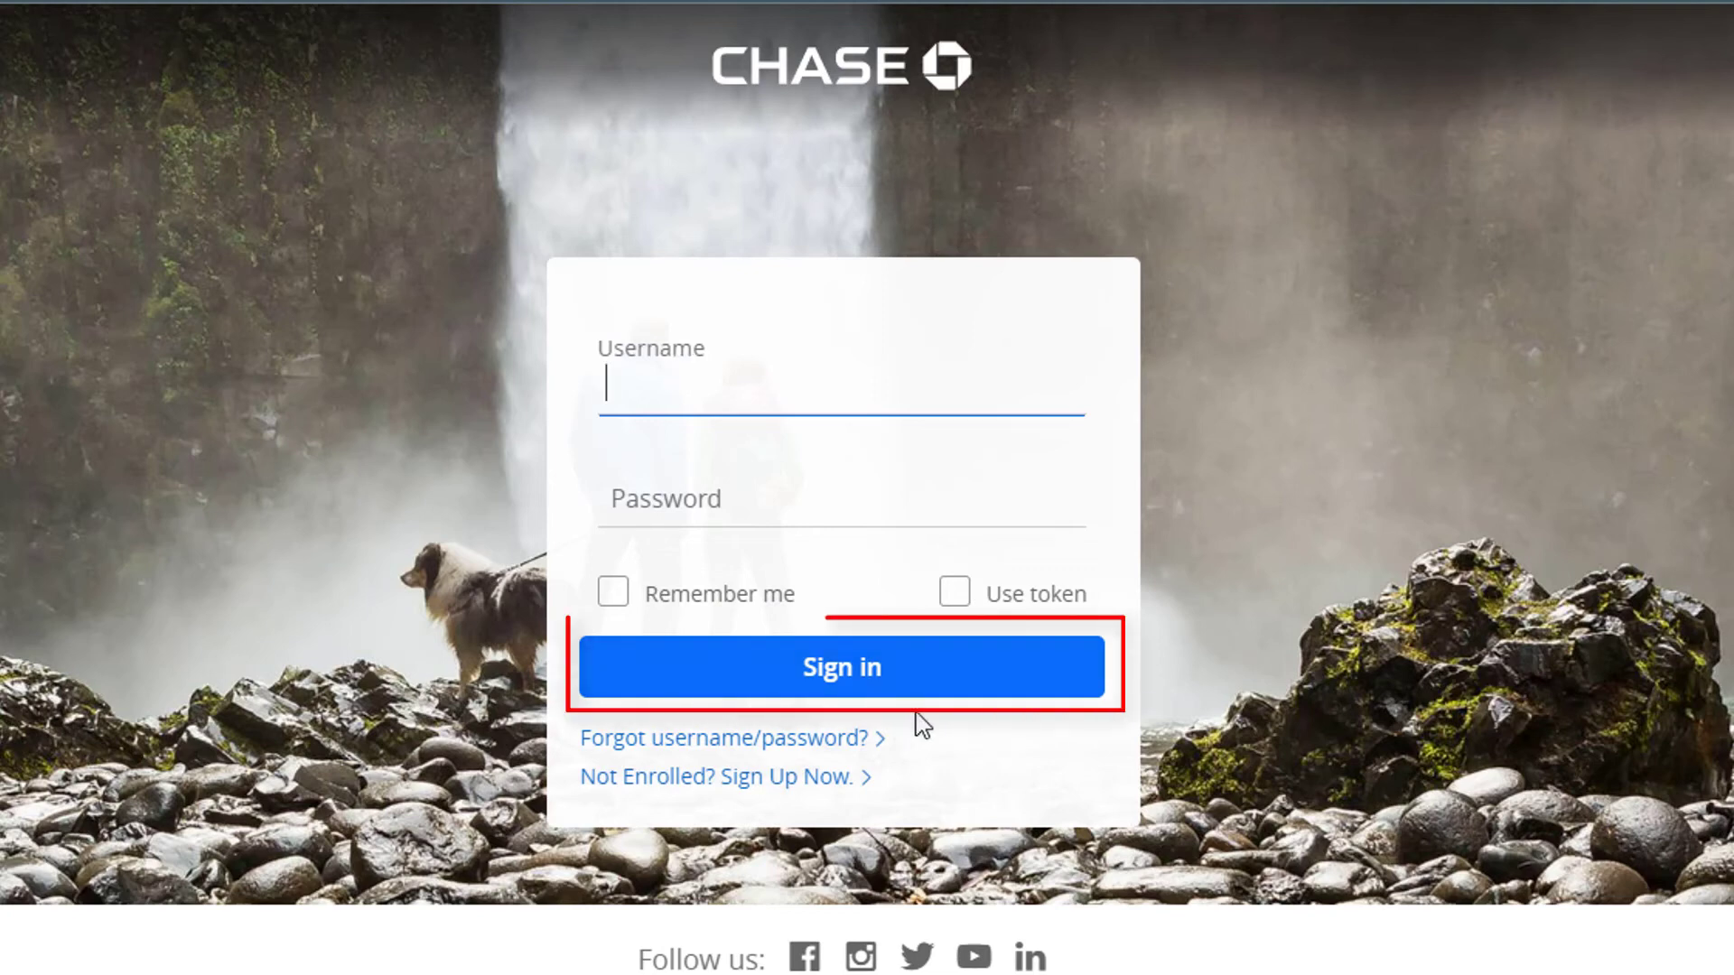
mouse_move(983, 686)
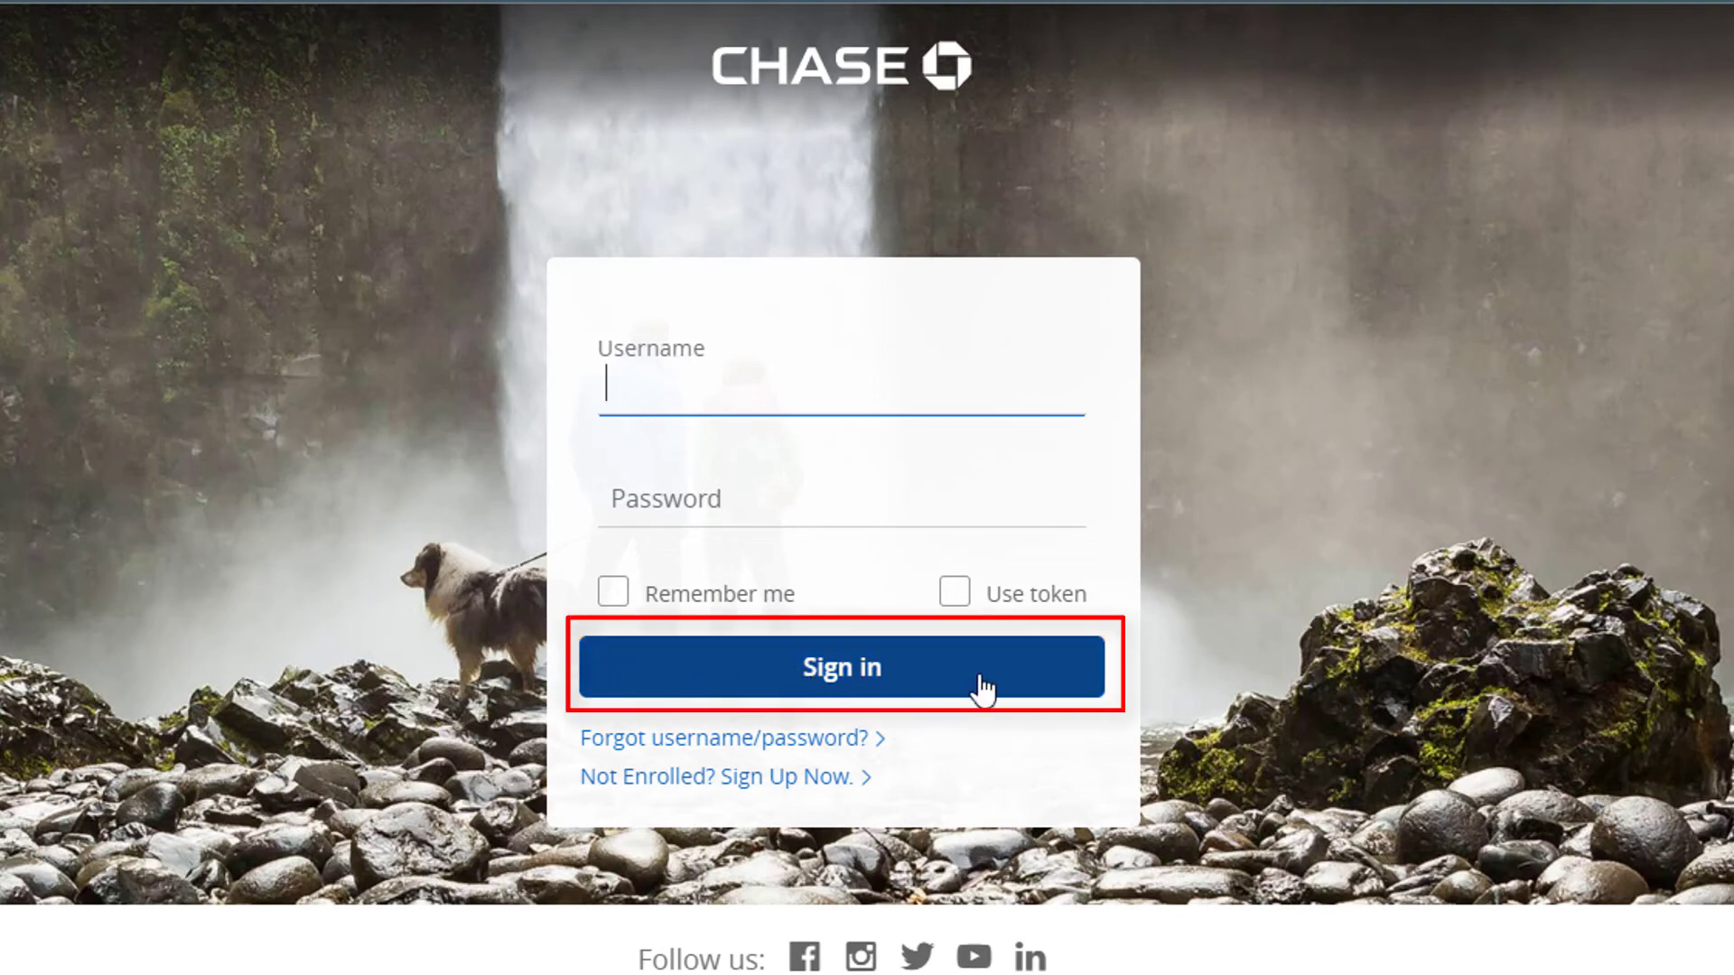
mouse_move(1158, 669)
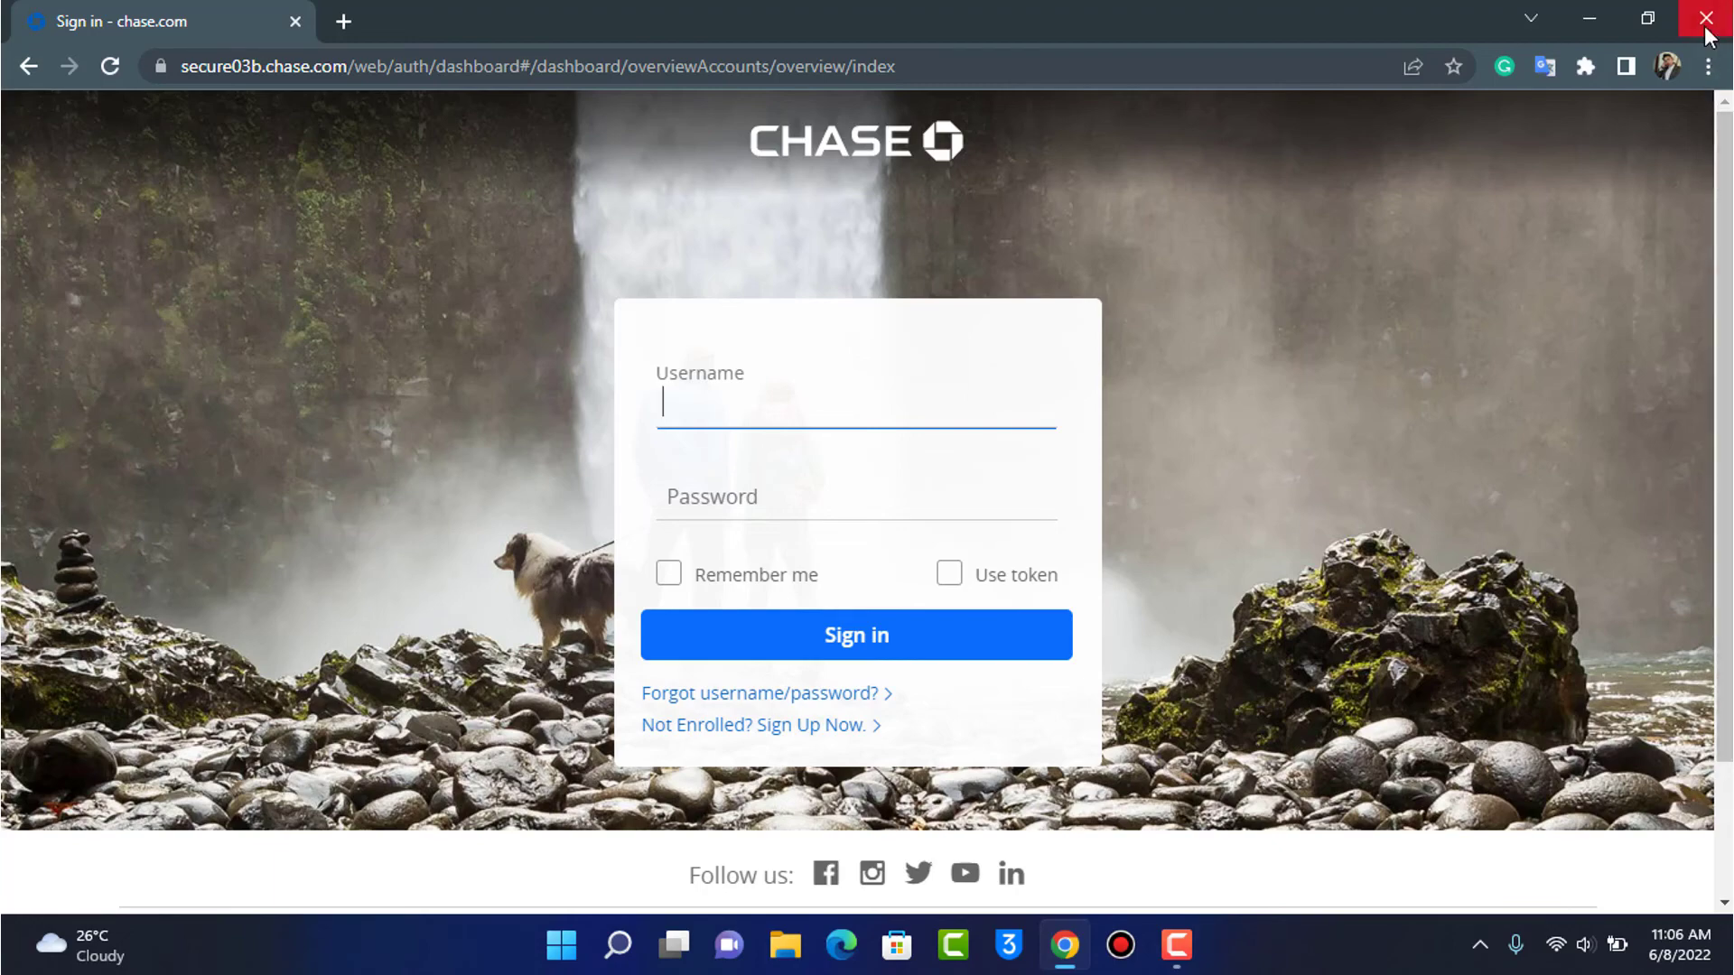
left_click(1713, 20)
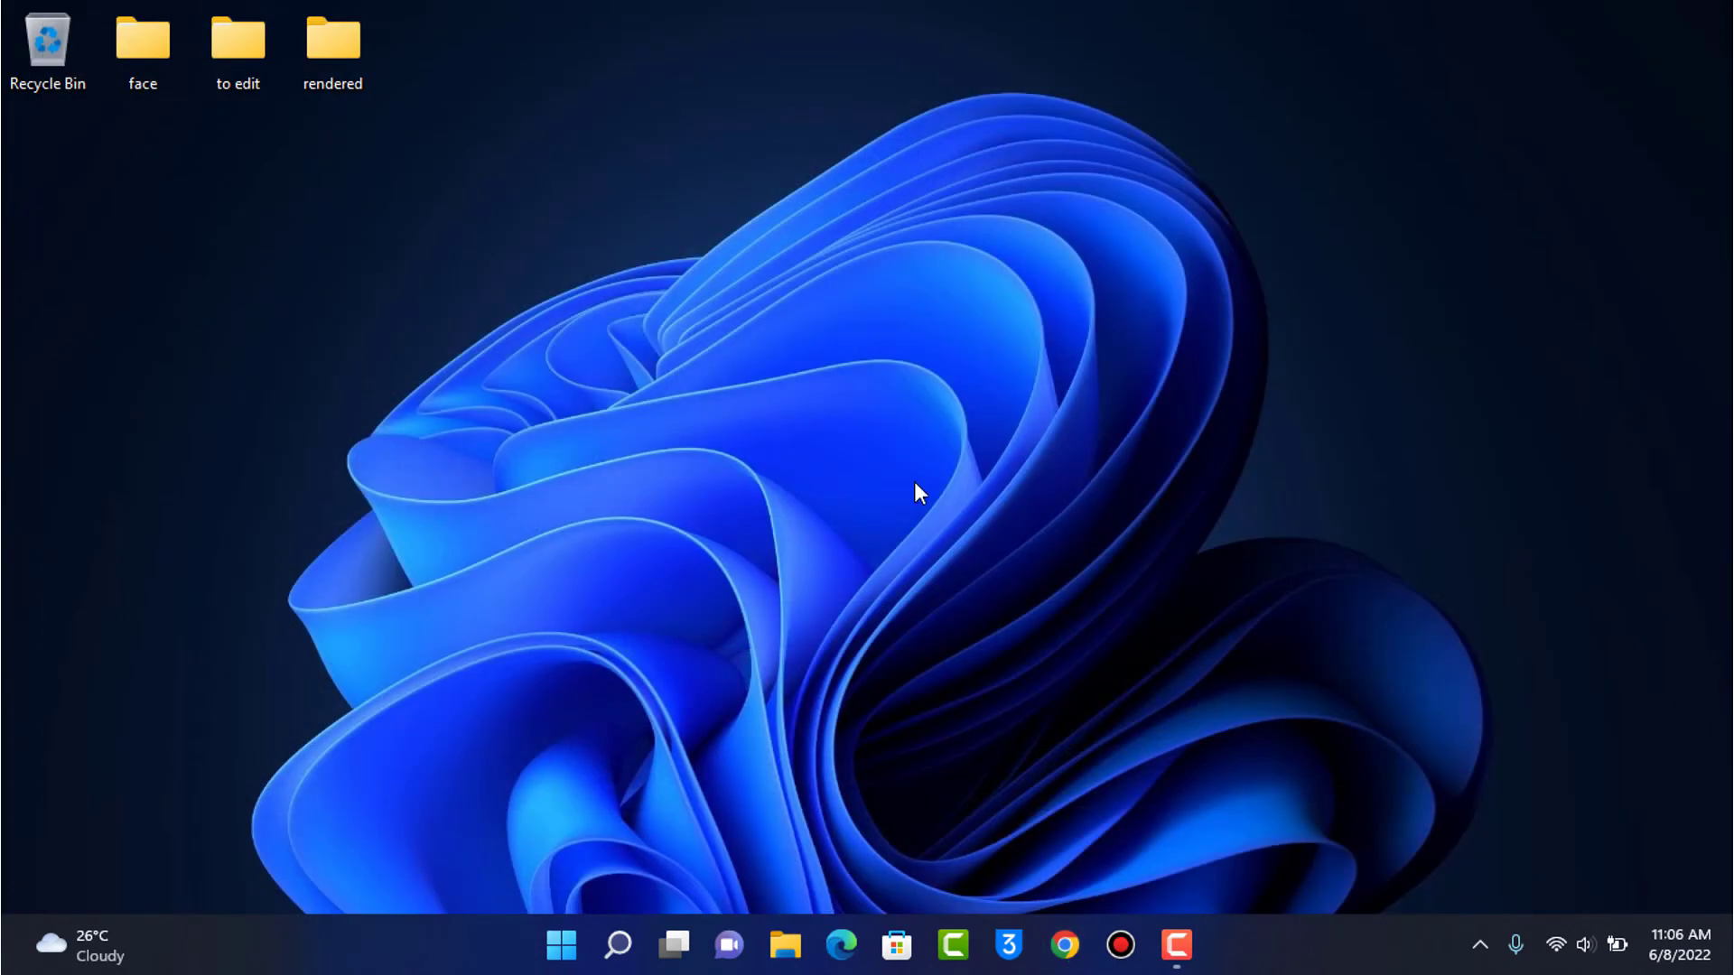